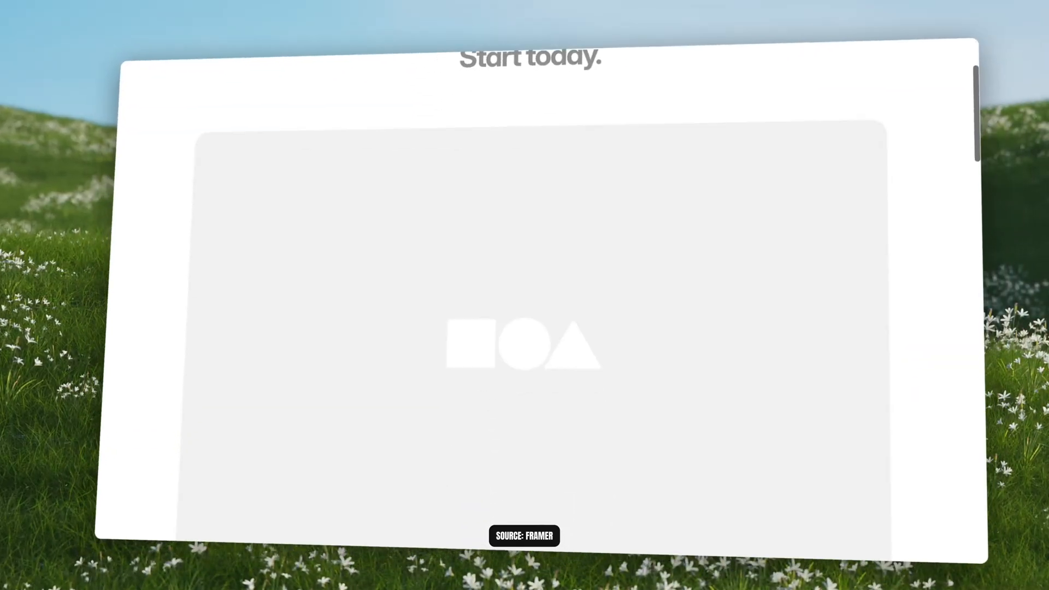
Step: Go to the /wireframer page and start the AI Wireframer from Insert
scroll("down", 3)
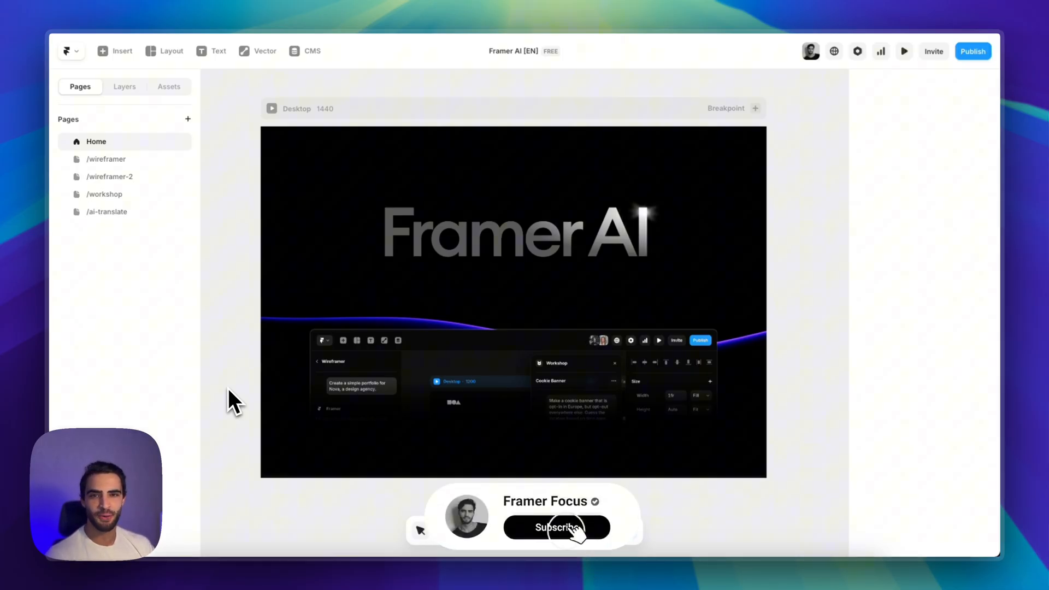
right_click(230, 351)
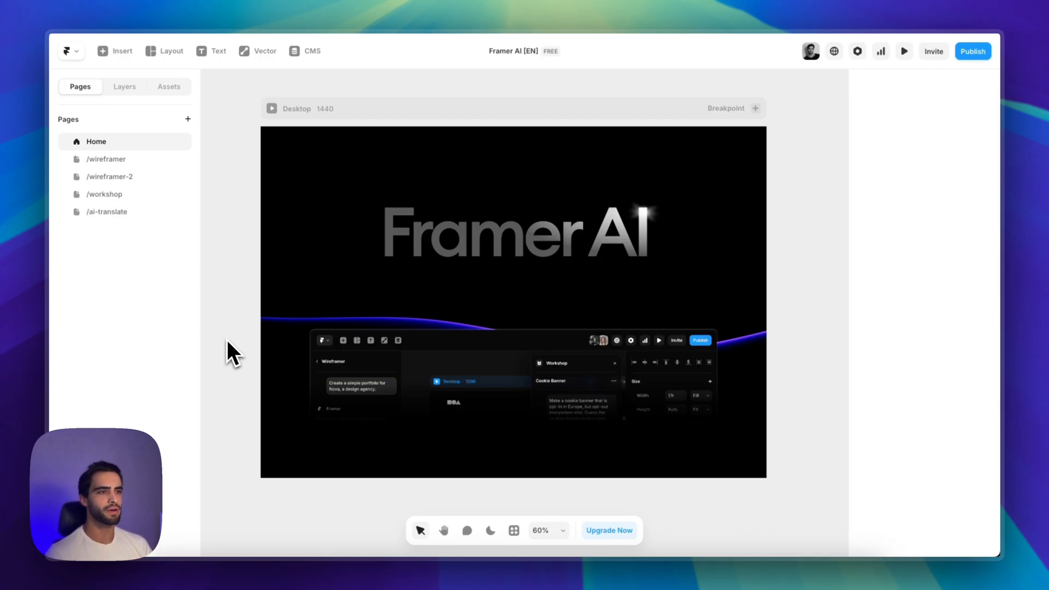
left_click(106, 159)
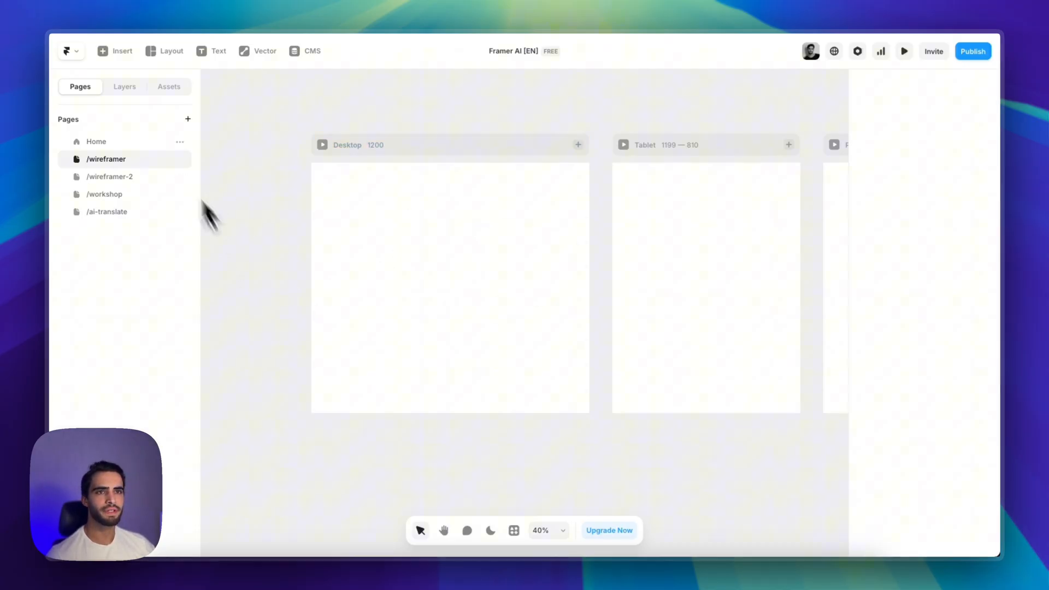
left_click(114, 51)
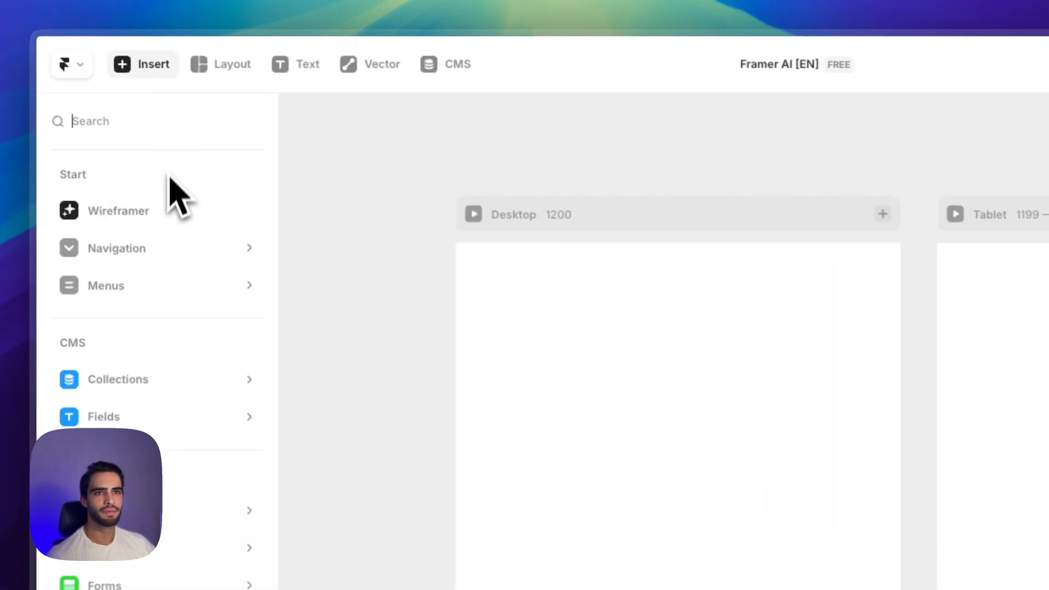
left_click(118, 210)
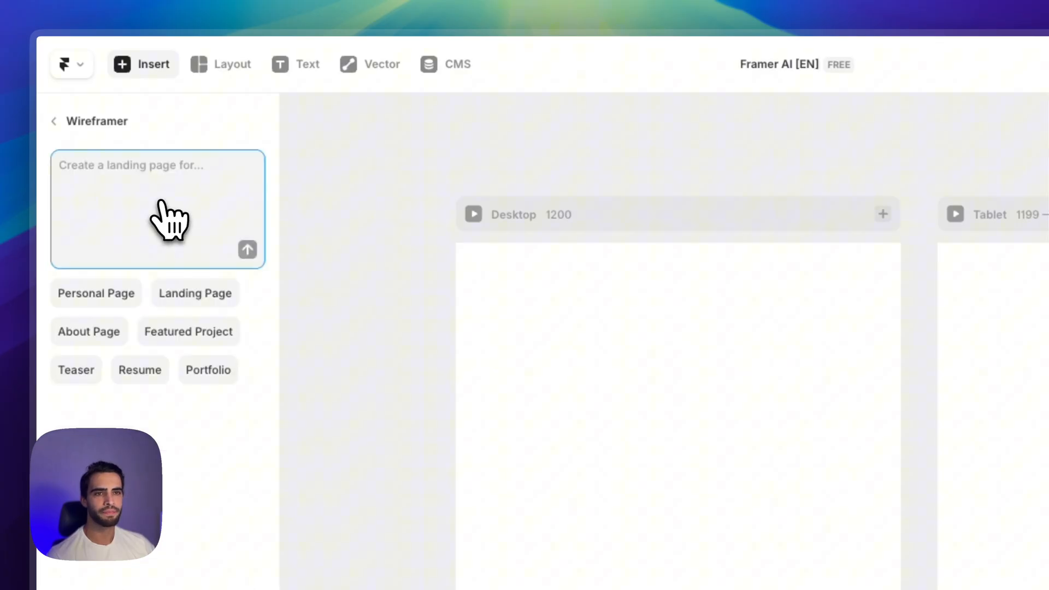
Step: Write a prompt for a linktree-style page with profile picture, name, description and a few links
type("Create a page where I can showcase my projects with bold typography and inline previews. Feature one of the projects. End with a footer.")
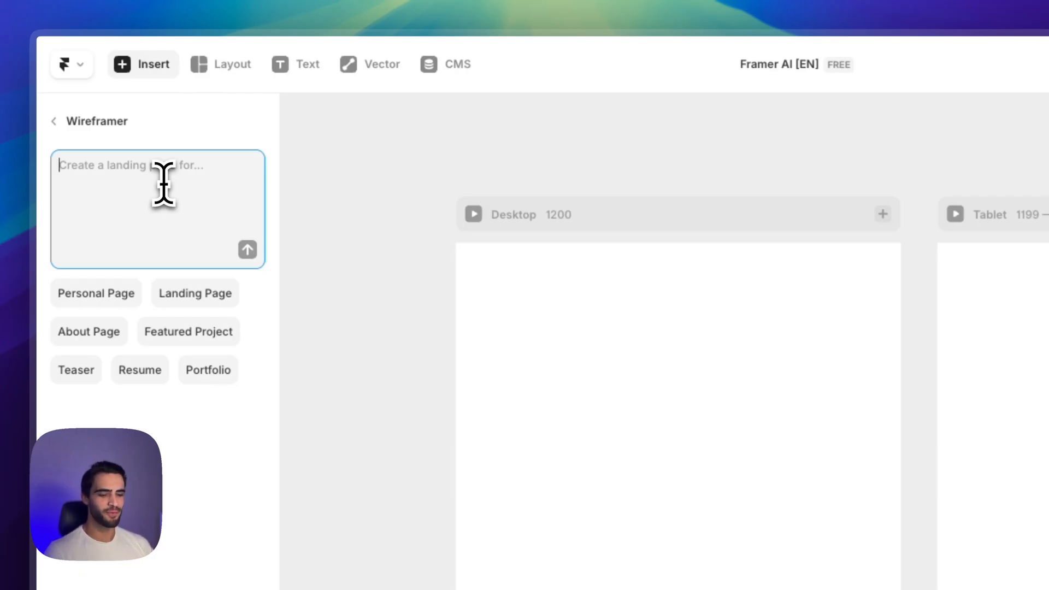
type("create a linkt")
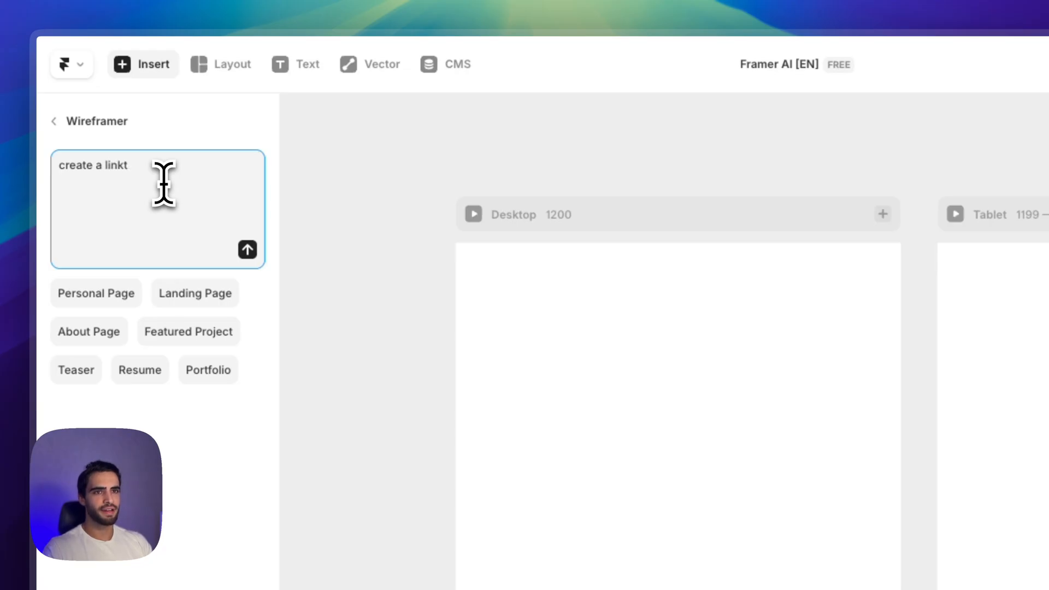
type("ree-")
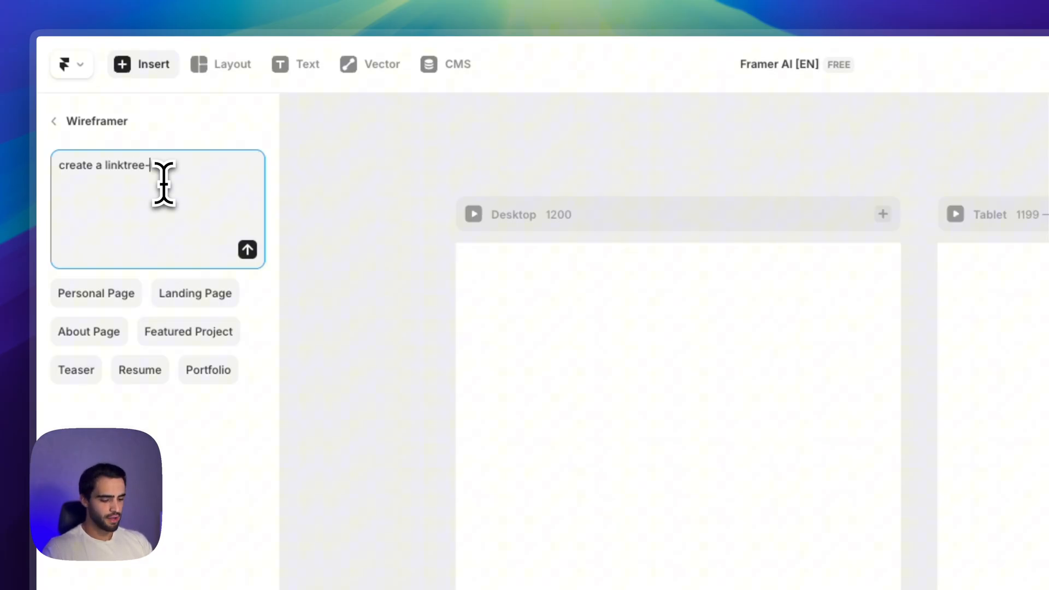
type("page. i w")
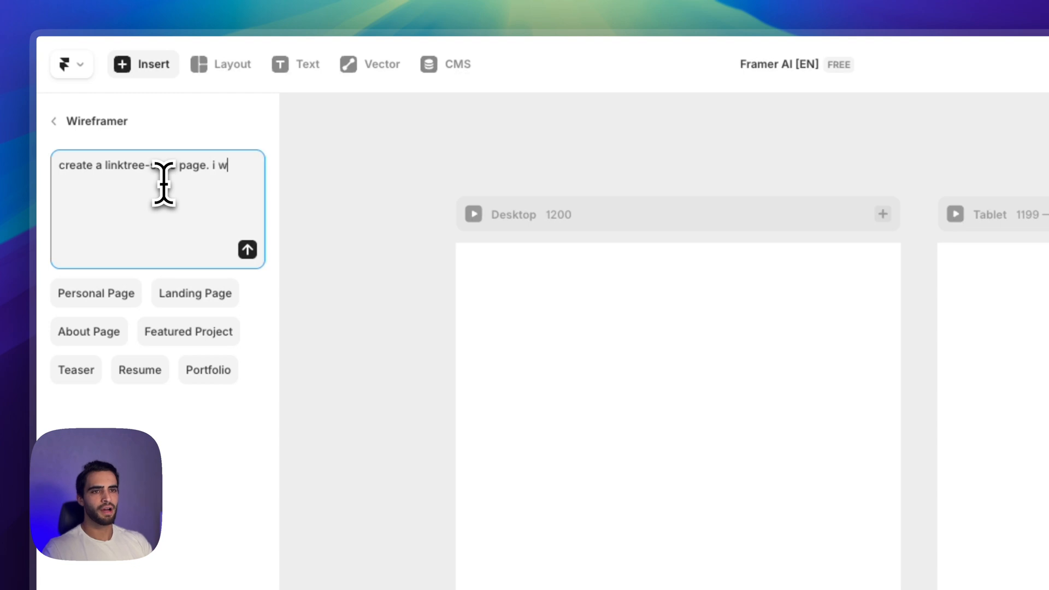
type("ant a profile picture,")
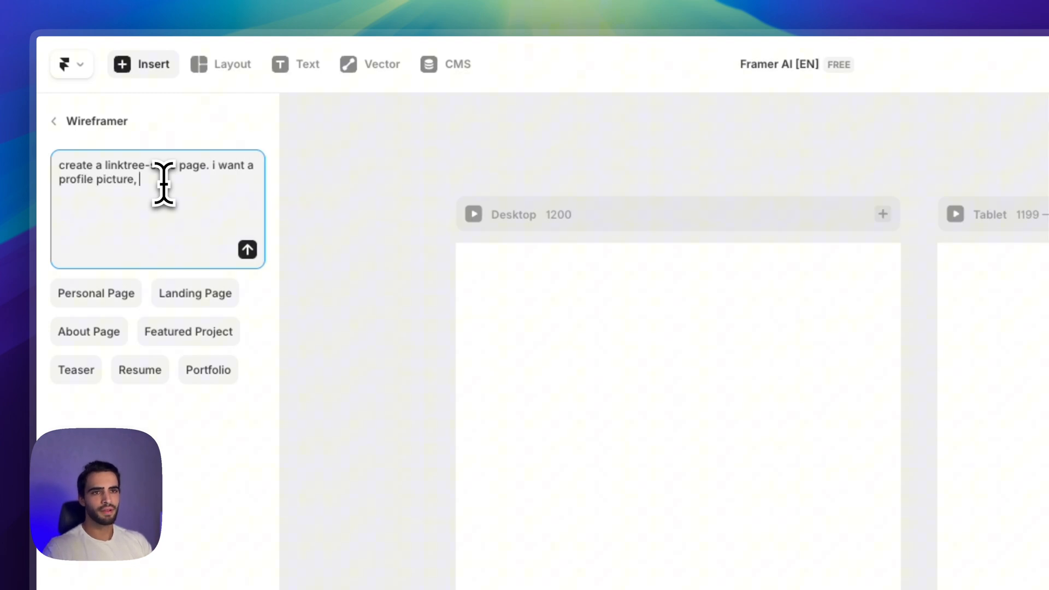
type("my name, a descrip")
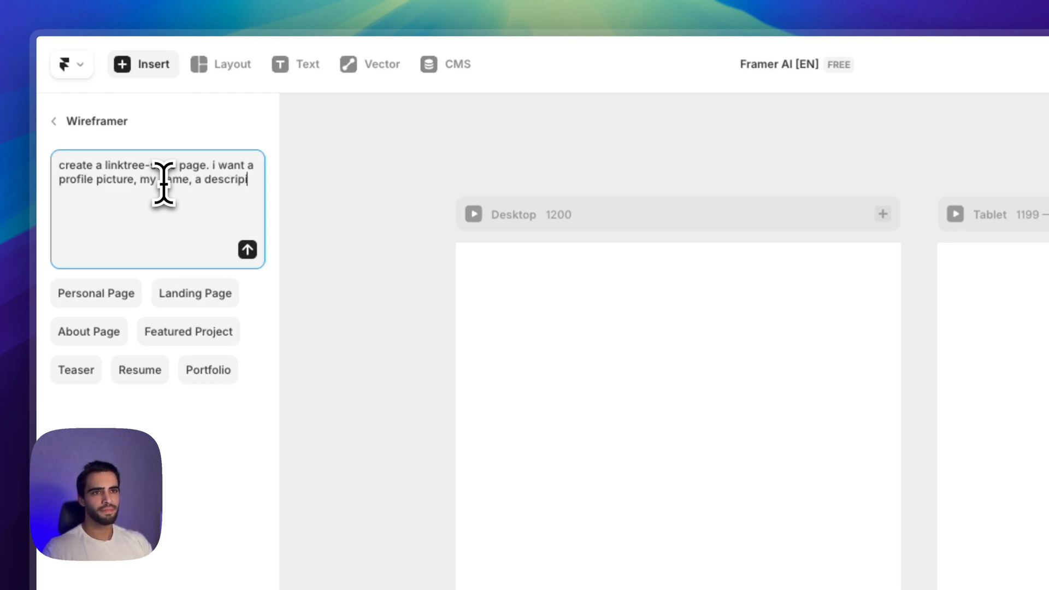
type("tion,")
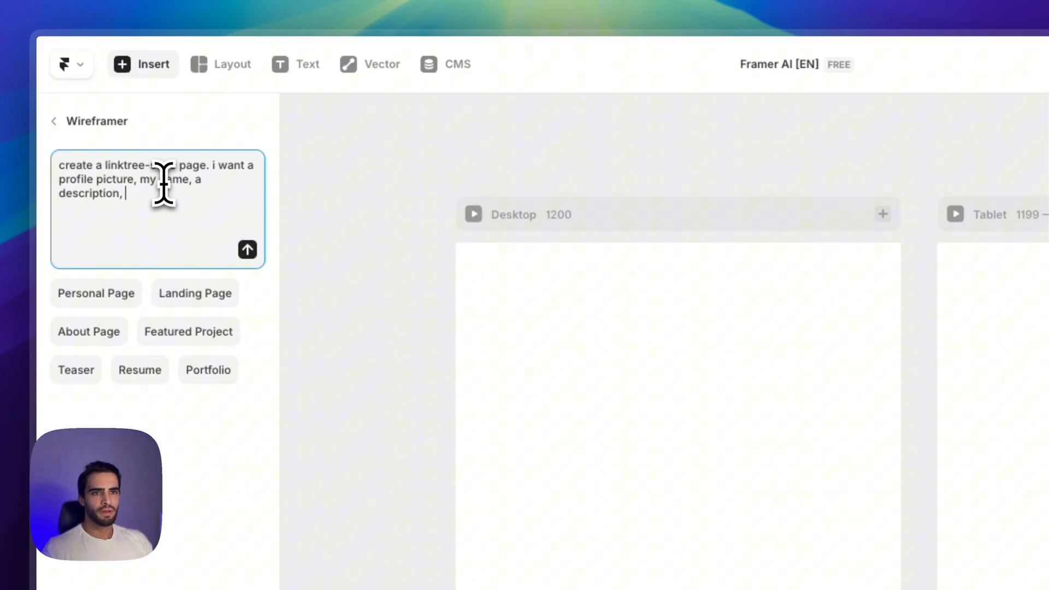
type("a few links and end with som")
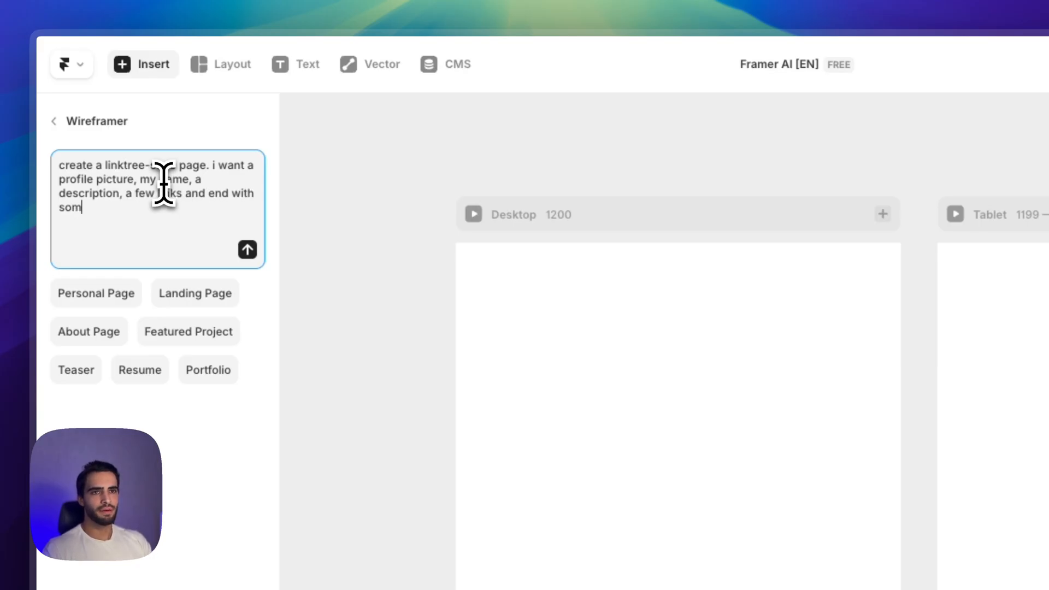
Step: Generate the linktree page and rewrite its bold headline as the name 'Guilherme Ne…'
left_click(248, 250)
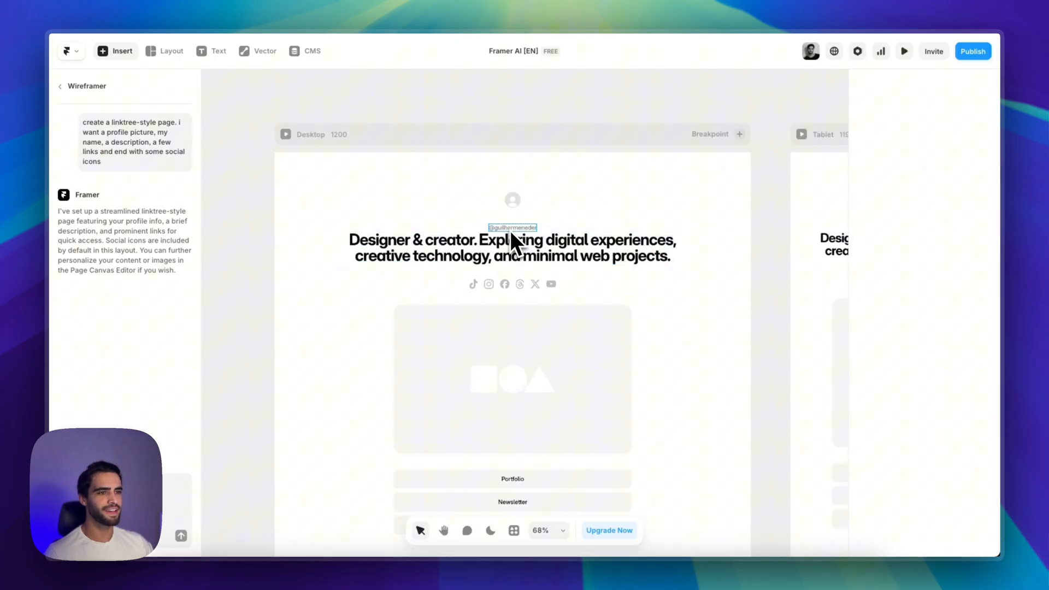
left_click(511, 248)
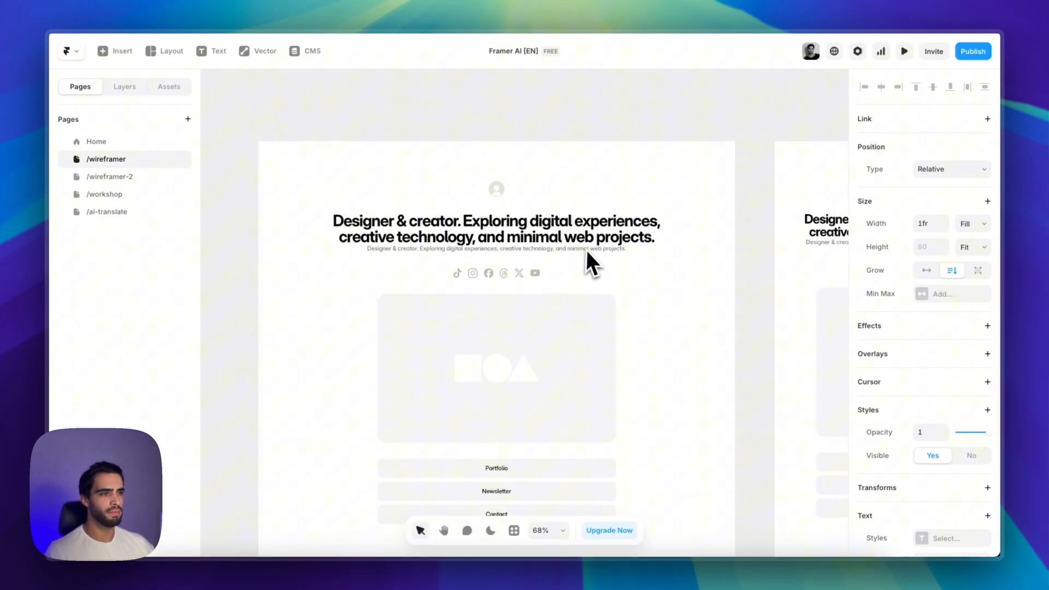
double_click(495, 229)
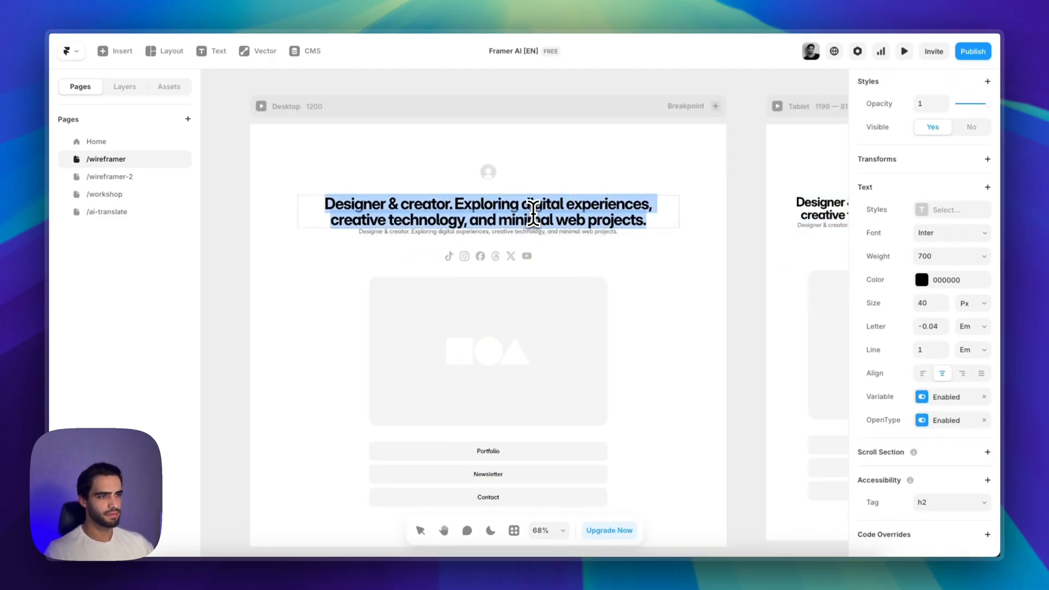
type("Guilherme Neder")
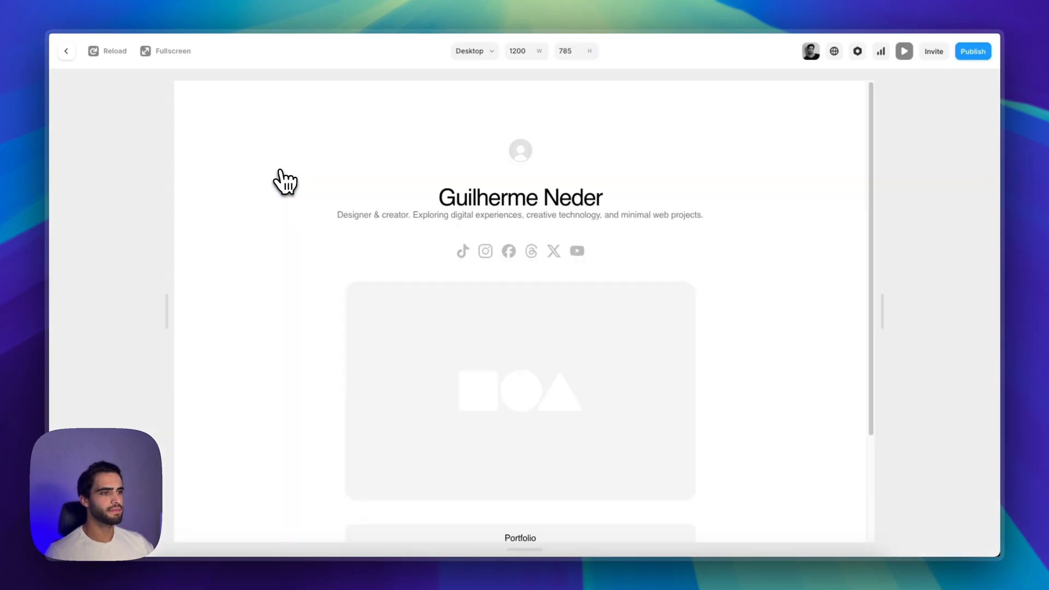
Step: Toggle the preview between phone and desktop widths, then return to the canvas
left_click(473, 52)
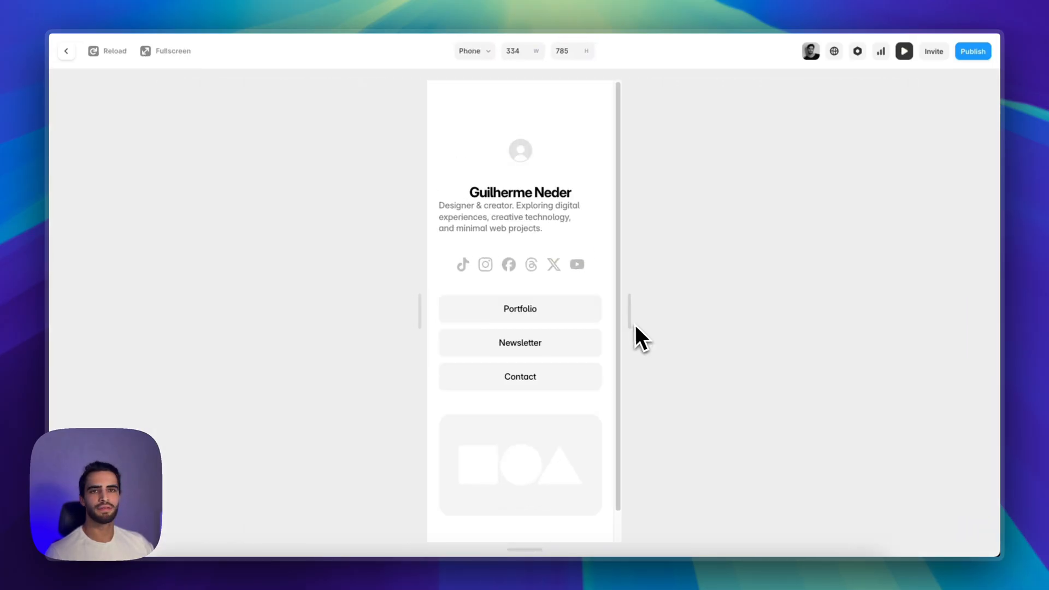
left_click(473, 52)
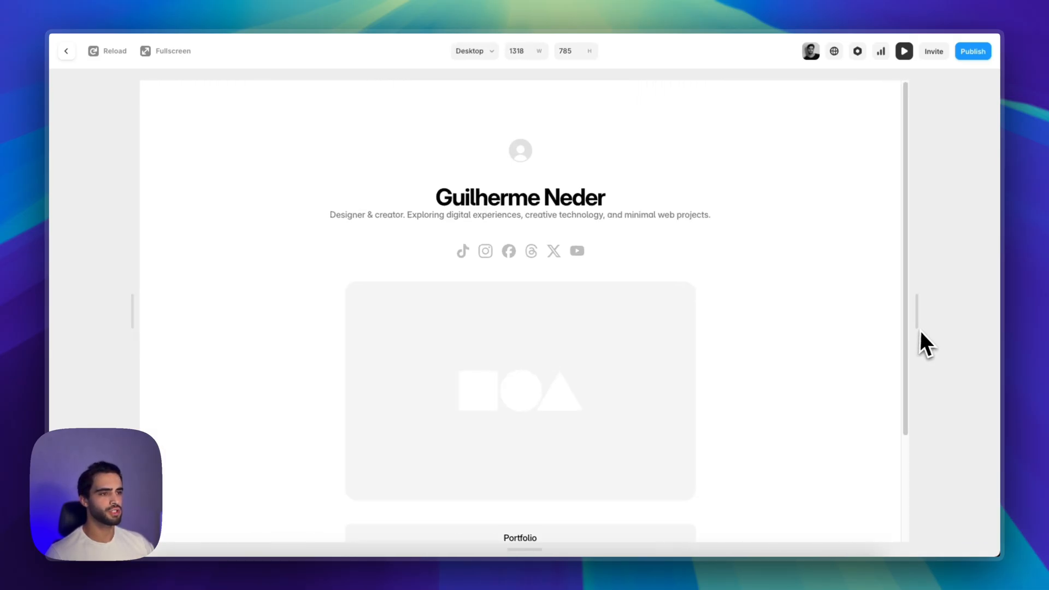
left_click(473, 51)
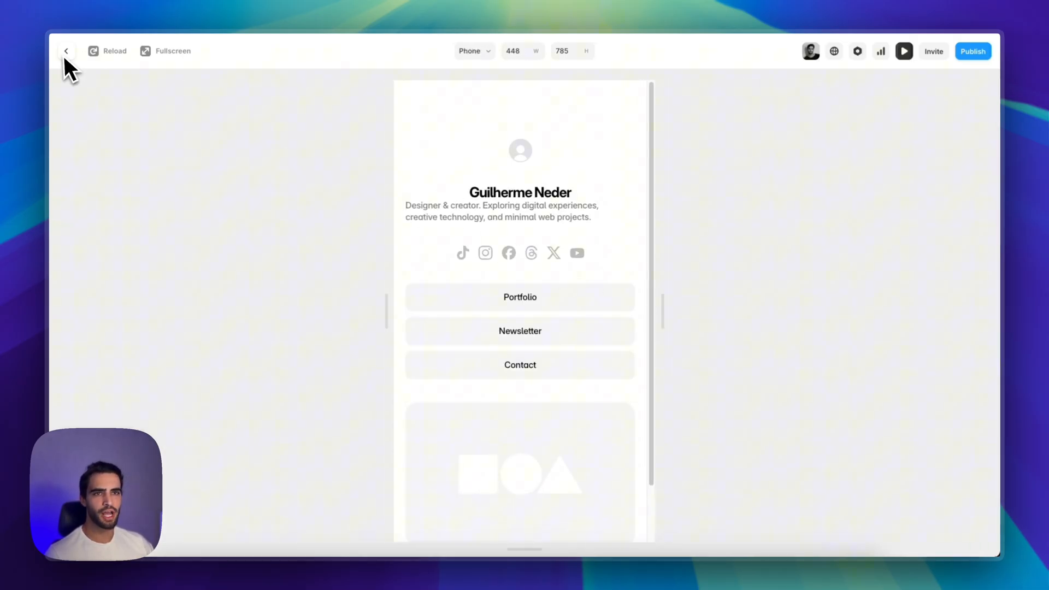
left_click(66, 51)
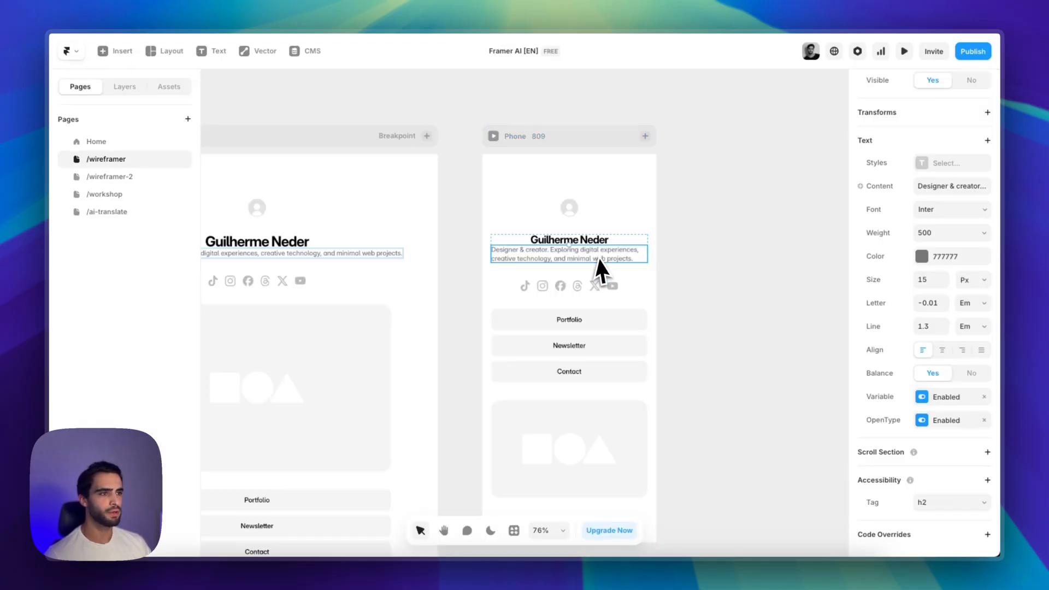
Step: Select the social icons stack in Layers and rename it 'Social Icons' below the links
left_click(942, 350)
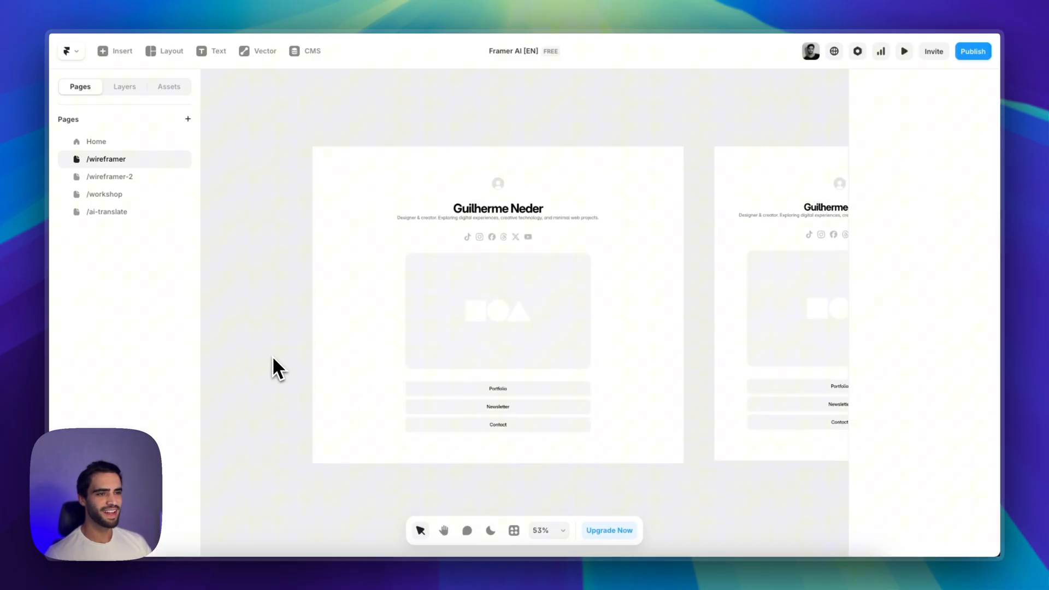
left_click(497, 237)
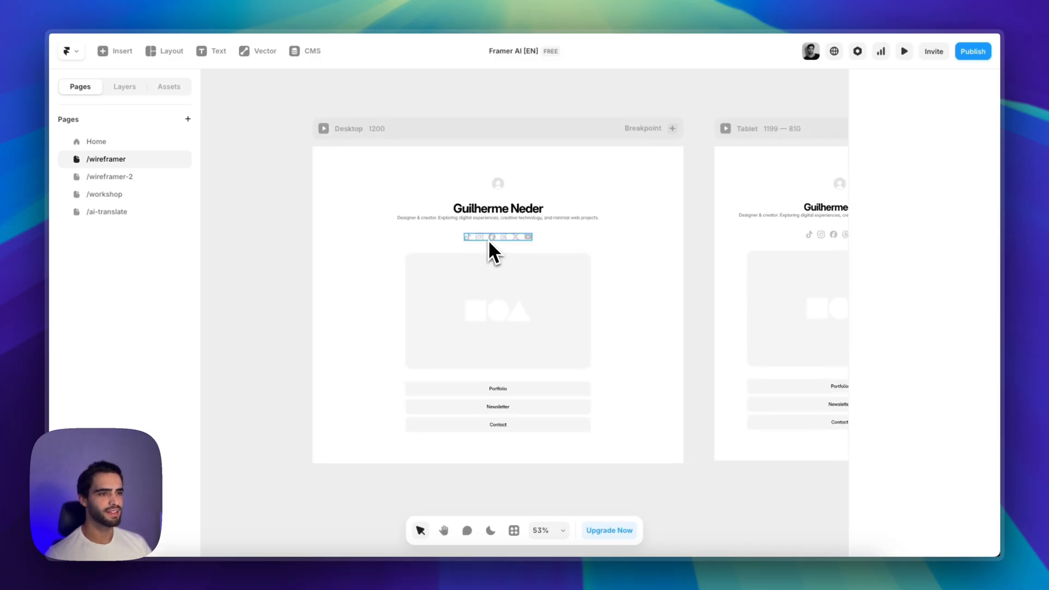
left_click(498, 236)
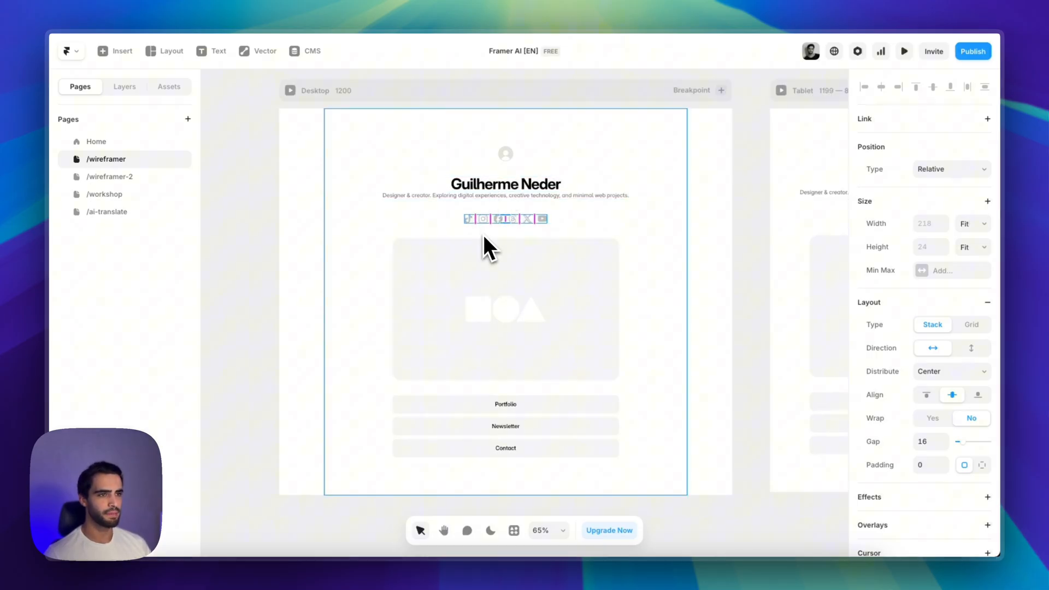
left_click(125, 86)
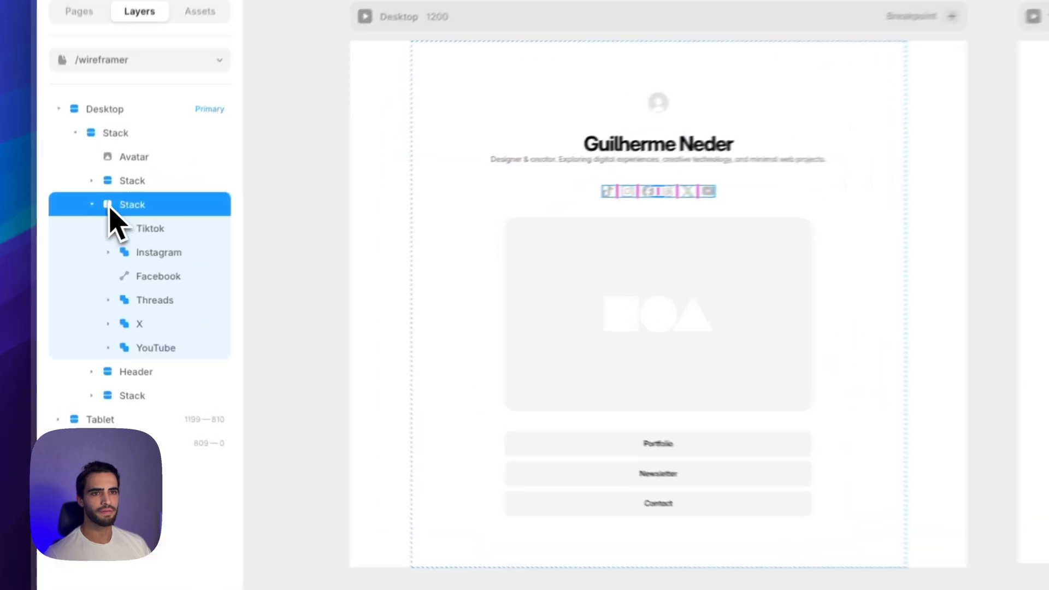
double_click(133, 204)
type("ocial Icons")
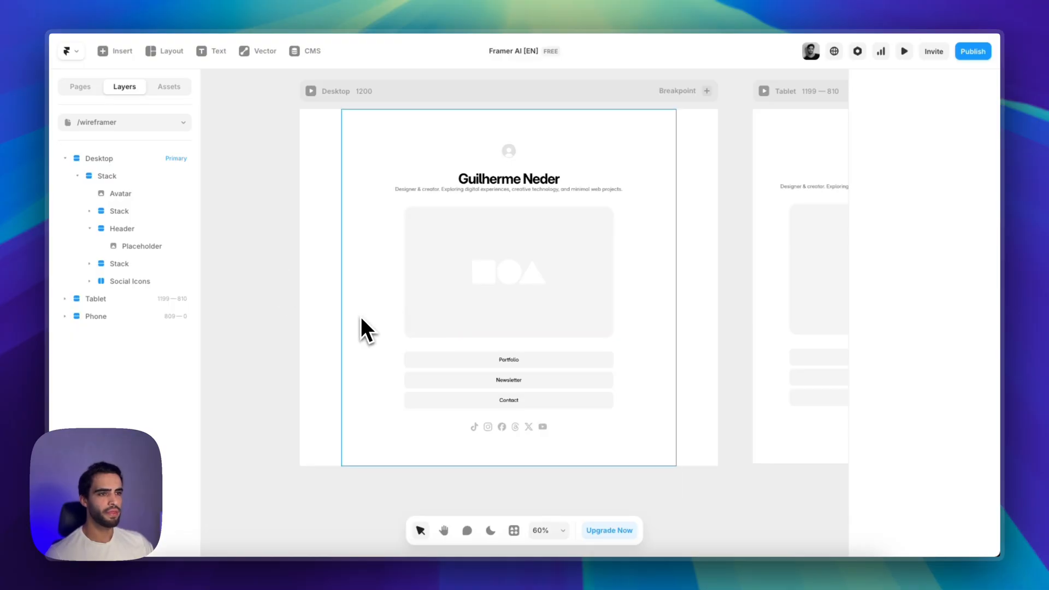
Step: Delete the large placeholder image and select the name heading in the Layers panel
left_click(508, 271)
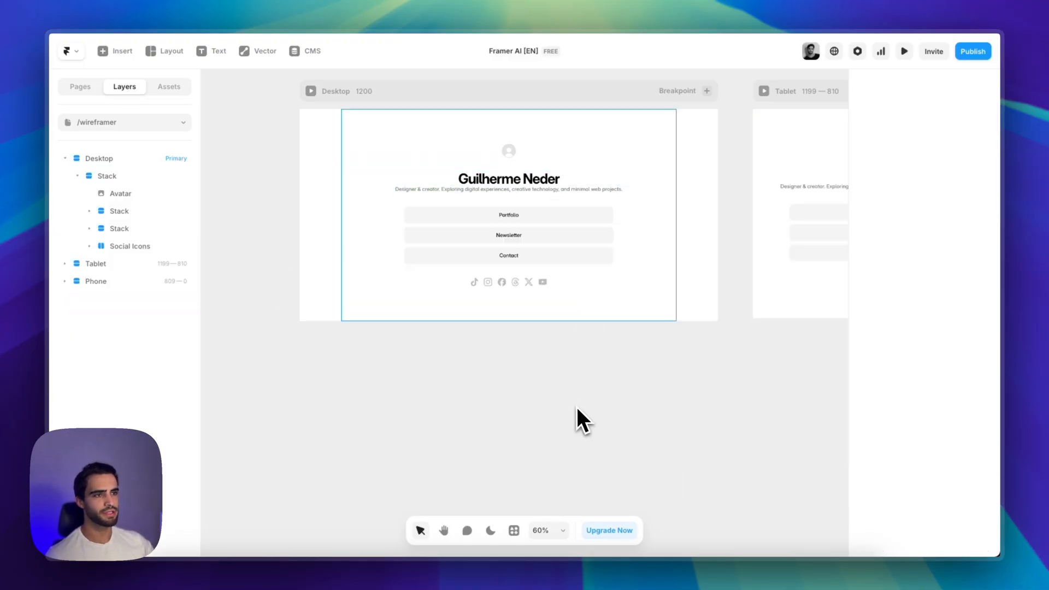
scroll("down", 3)
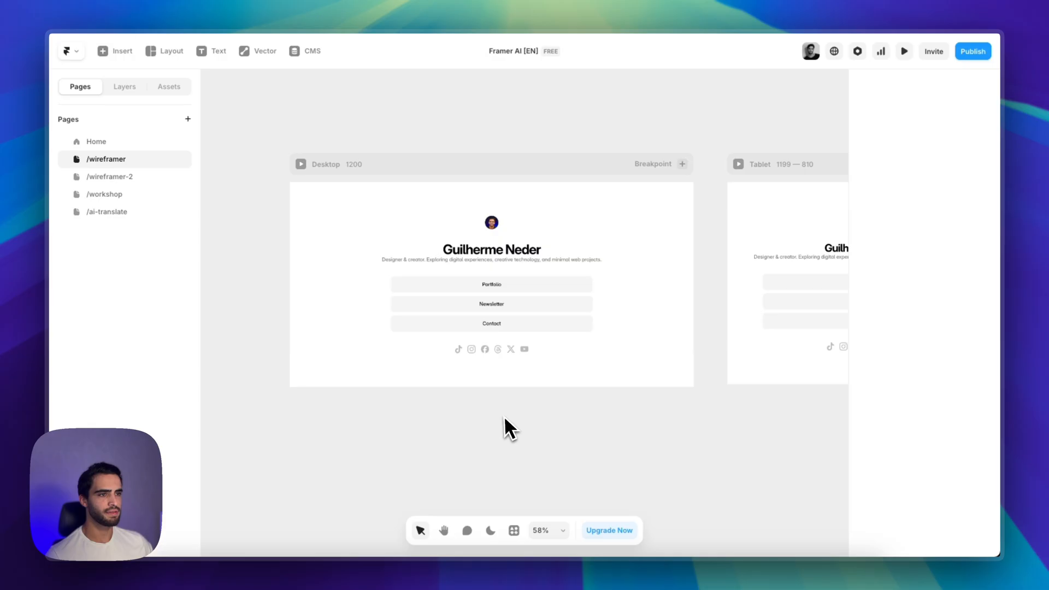
left_click(490, 249)
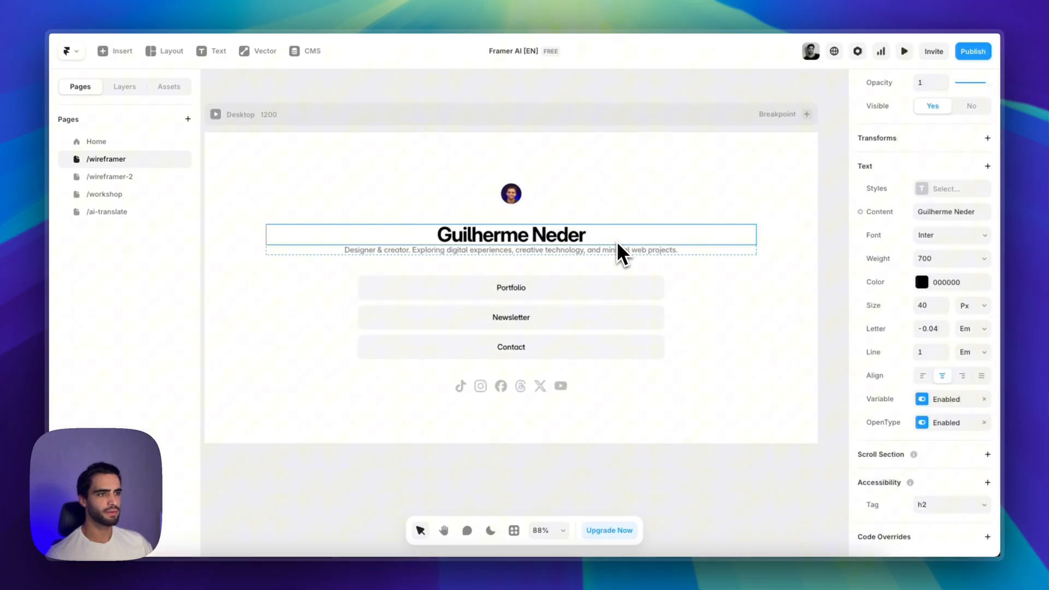
left_click(125, 86)
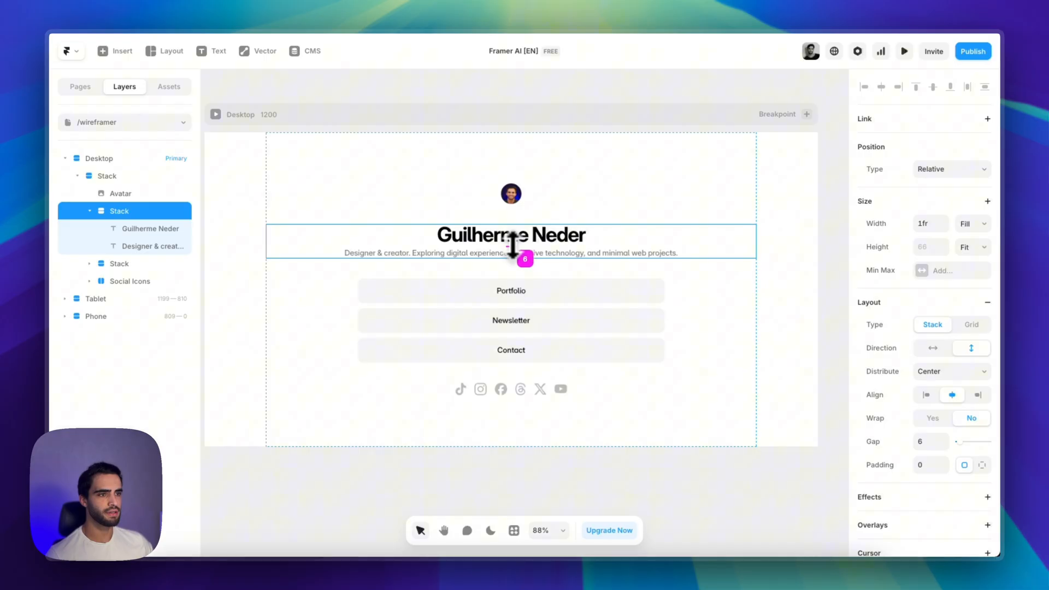
Step: Tighten the name–description gap and give the description a Max Width of 400
left_click_drag(510, 261, 511, 271)
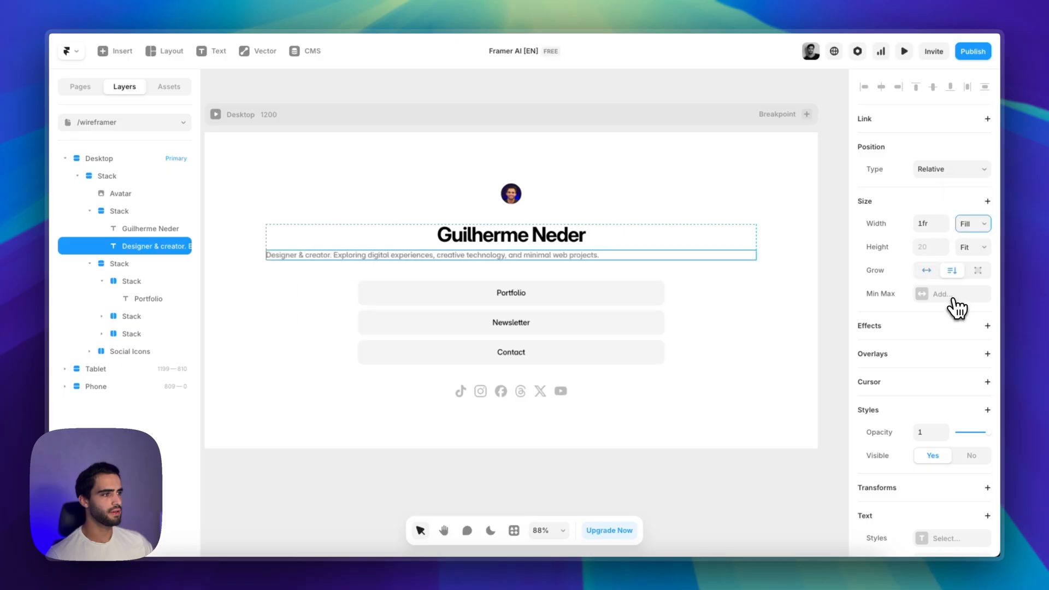
left_click(940, 294)
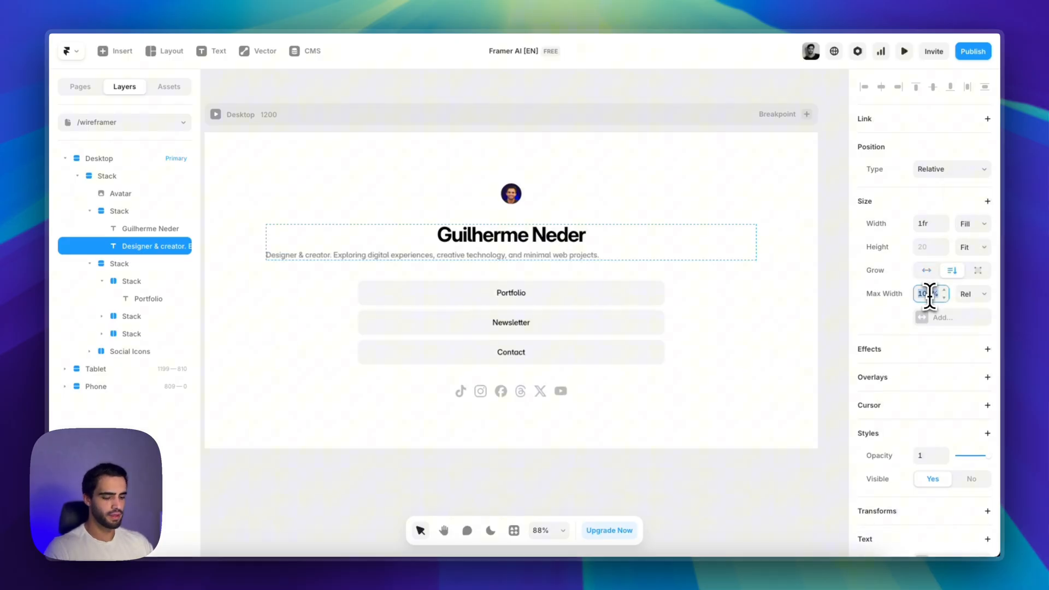
type("40")
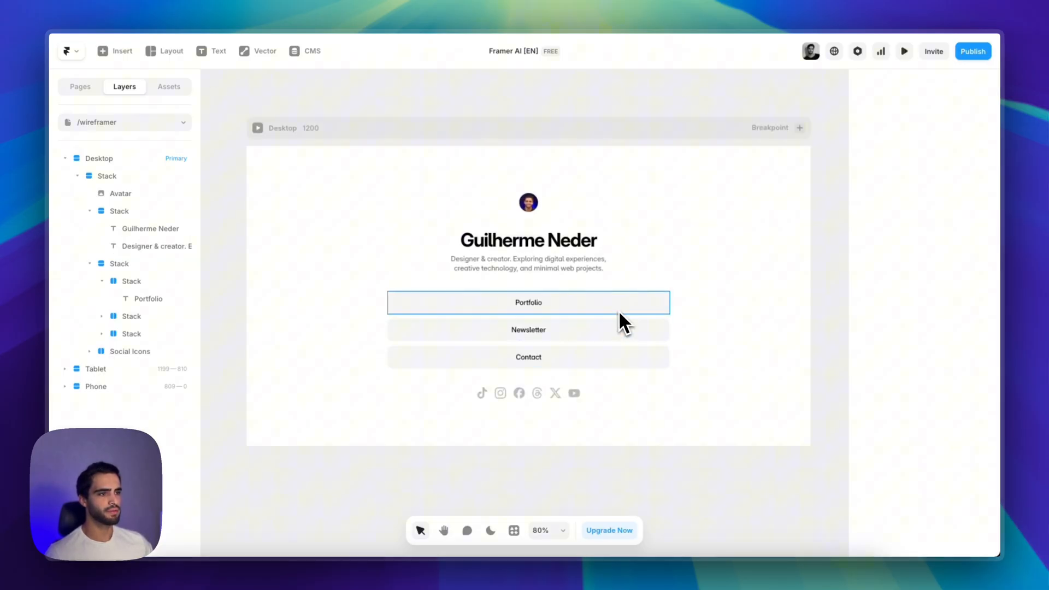
Step: Select the Portfolio button and add a Link To destination field for it
left_click(527, 302)
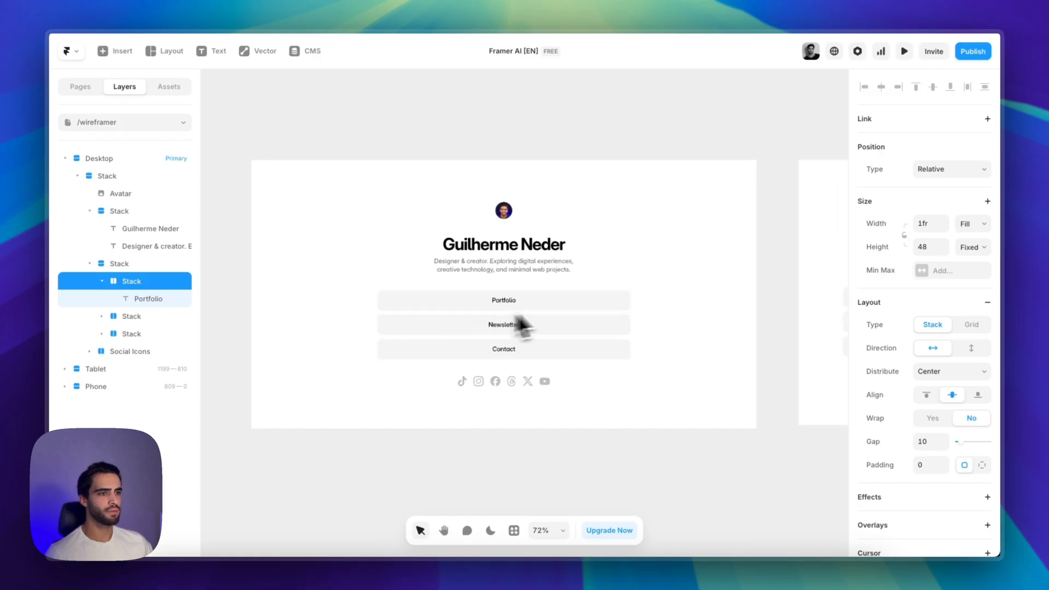
left_click(503, 300)
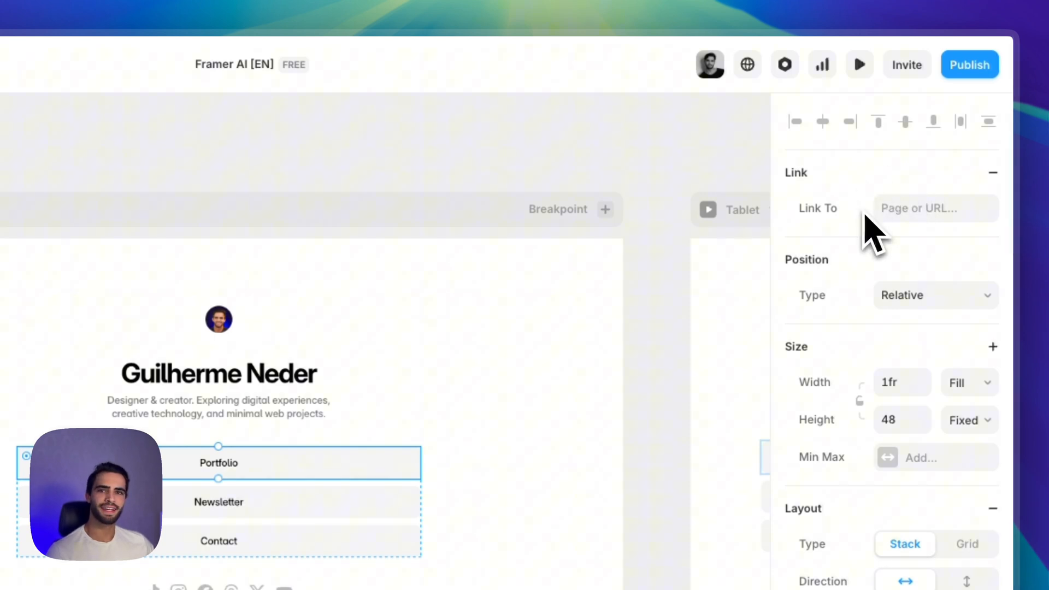
left_click(934, 208)
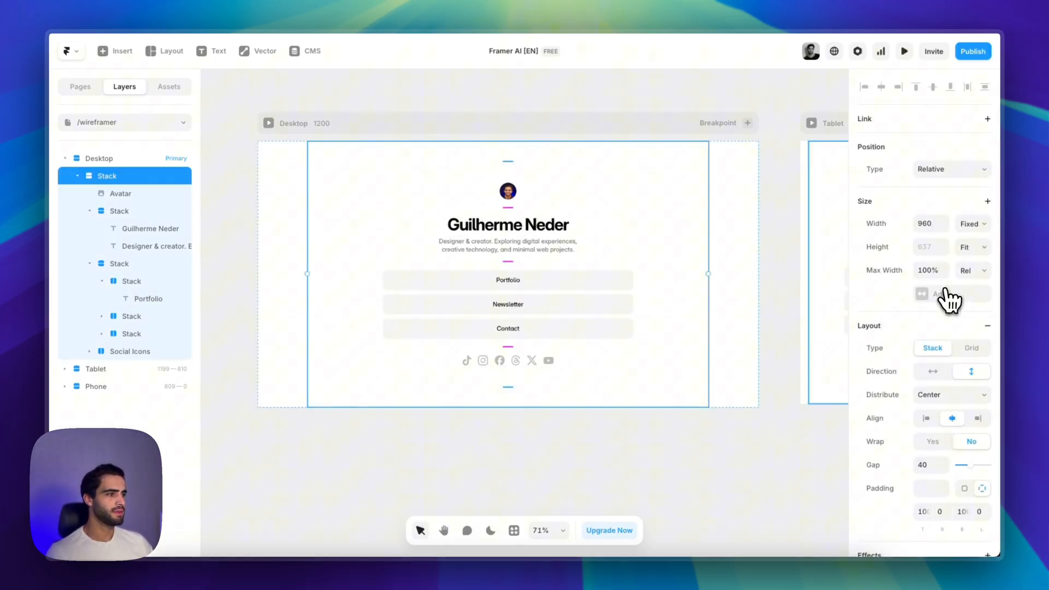
Step: Add a Min Height to the main page stack and adjust its value and unit
left_click(922, 294)
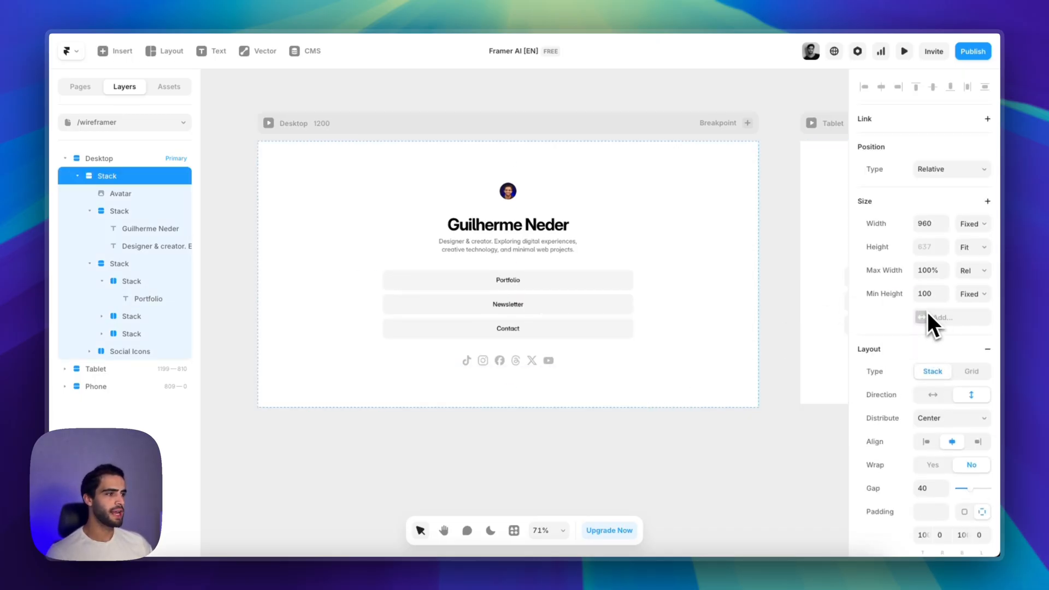
left_click(970, 270)
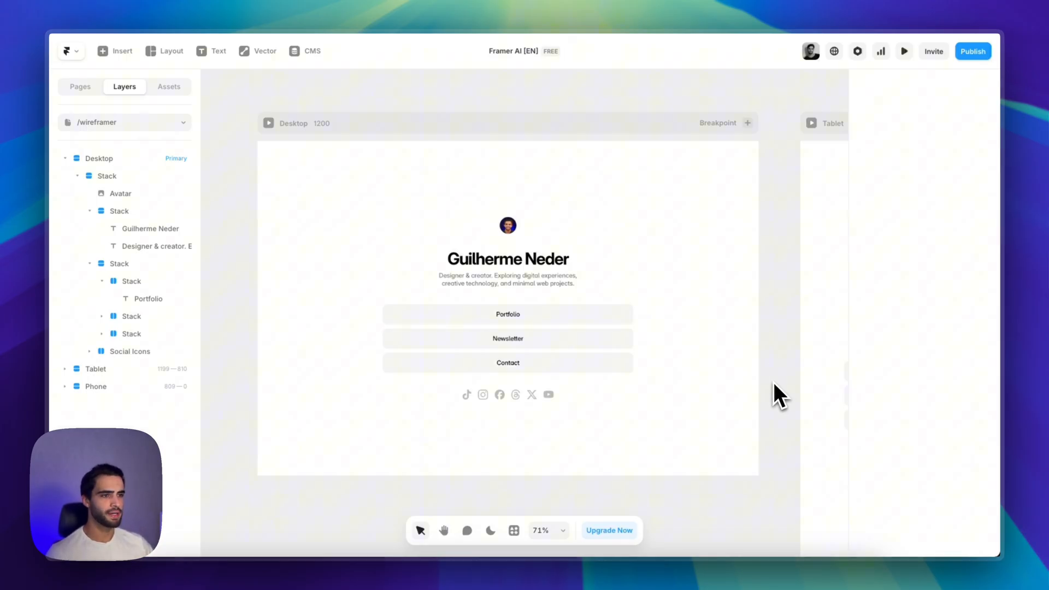
Step: Preview the portfolio page at phone then desktop size and go back to editing
left_click(903, 51)
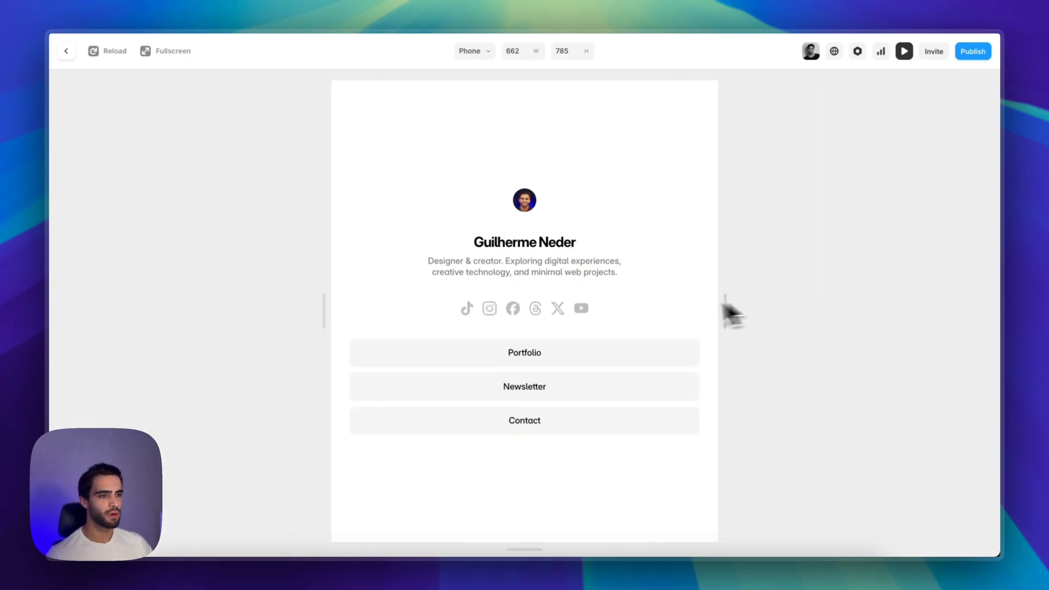
left_click(474, 52)
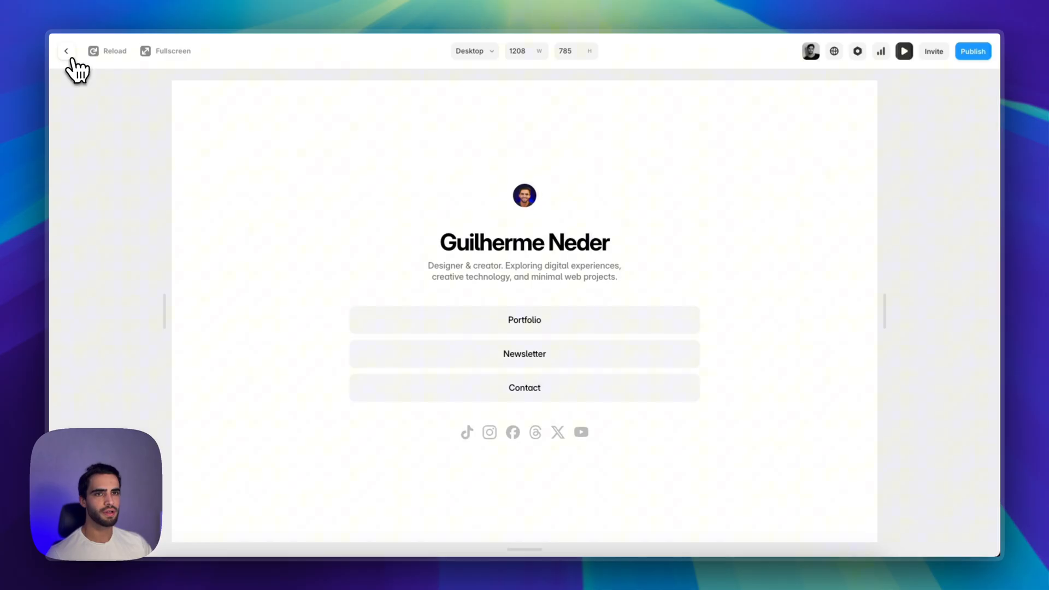
left_click(67, 52)
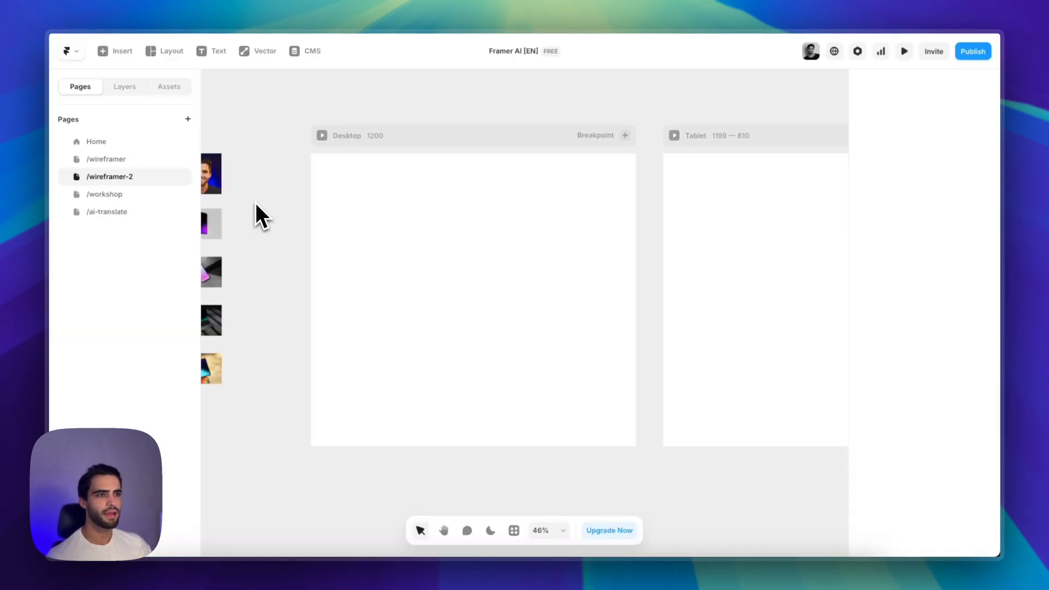
mouse_move(248, 179)
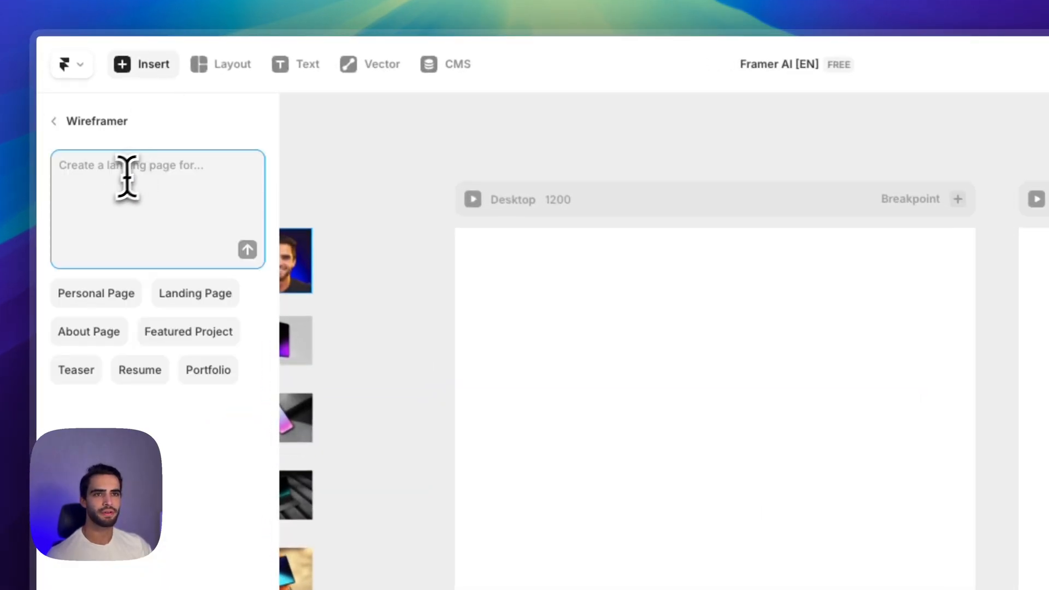
Step: Send a Wireframer prompt for a personal portfolio page with picture, name, description, projects and closing text
type("creat")
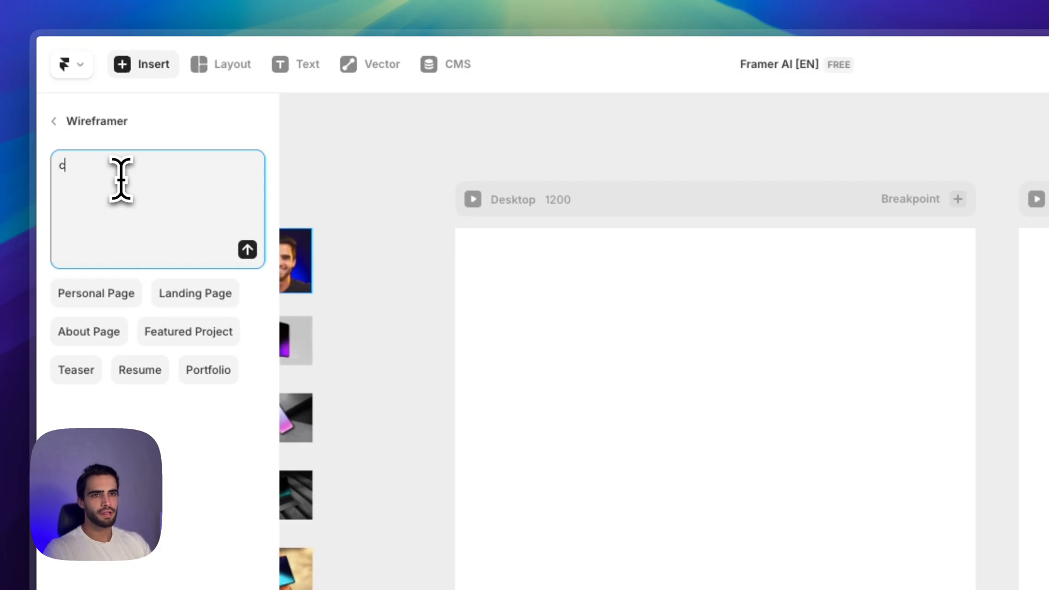
type("create a personal portfolio page. i want my picture")
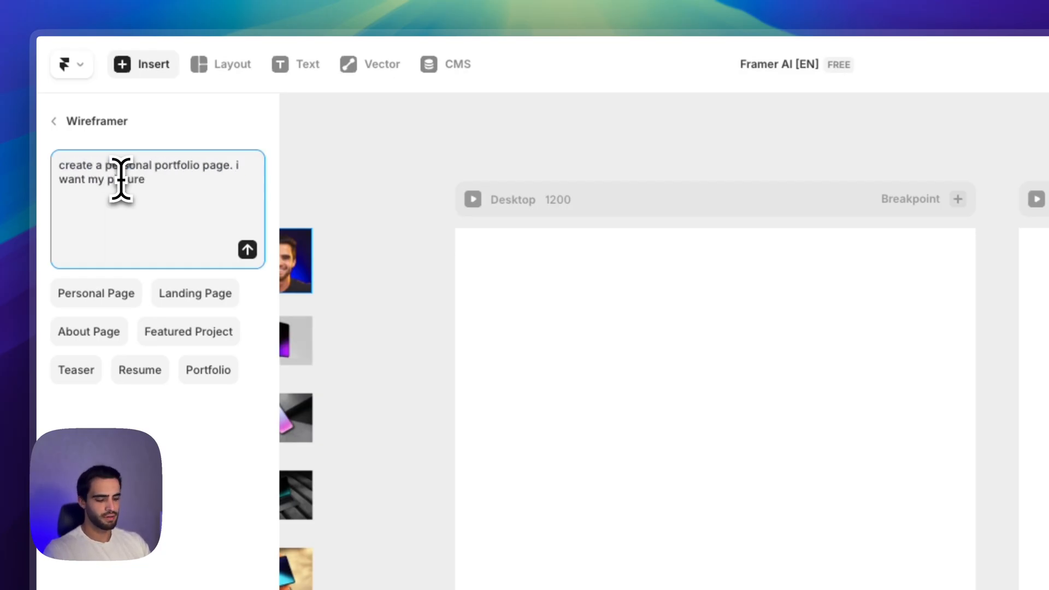
type(", name, description, the")
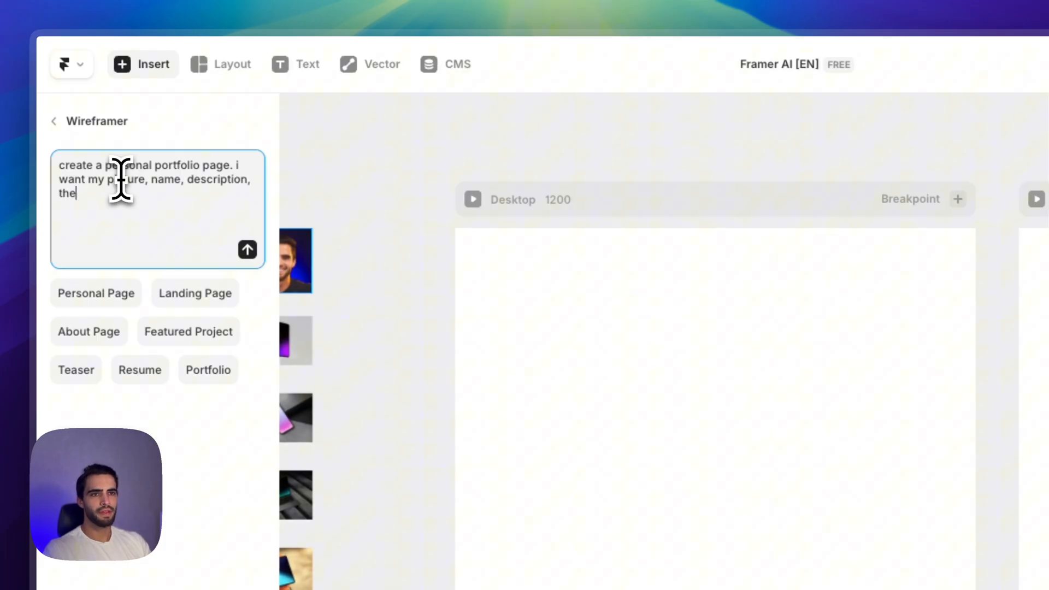
type("then list my projects, and end with a copyg")
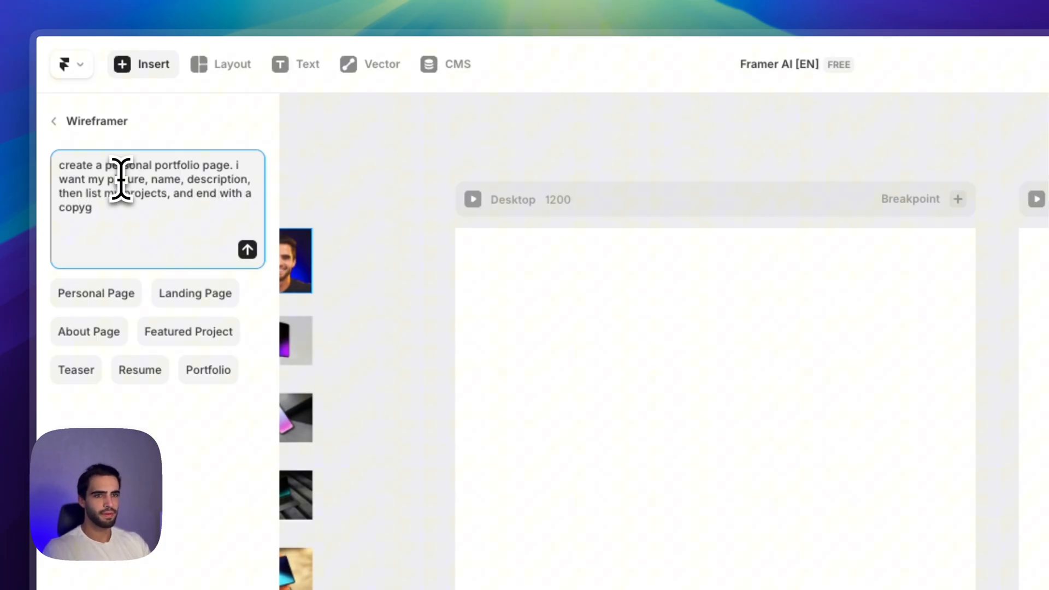
left_click(247, 249)
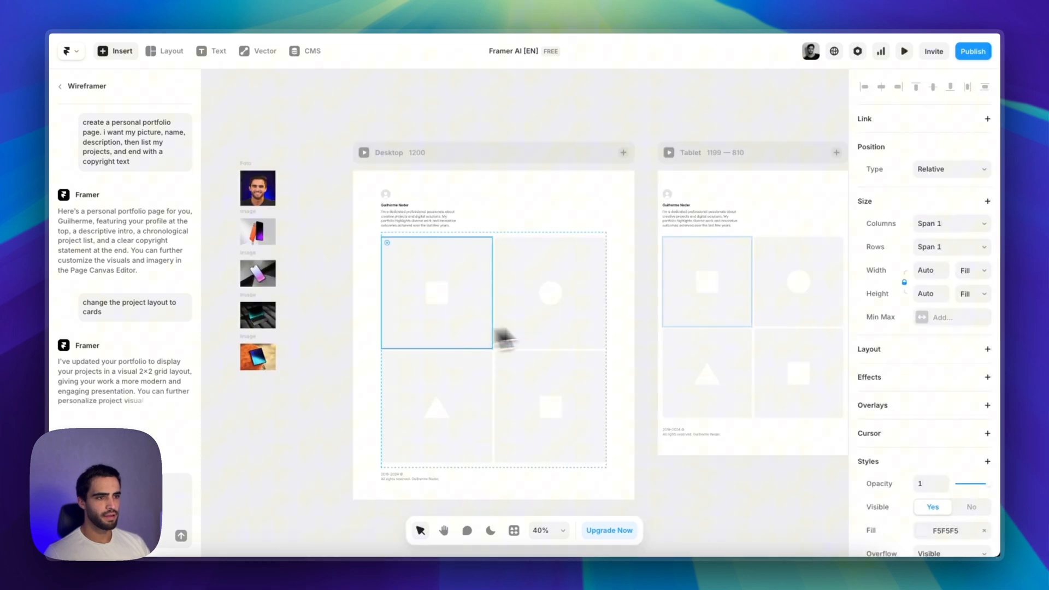
Step: Ask the Wireframer chat to bring back each project's name and date
left_click(548, 413)
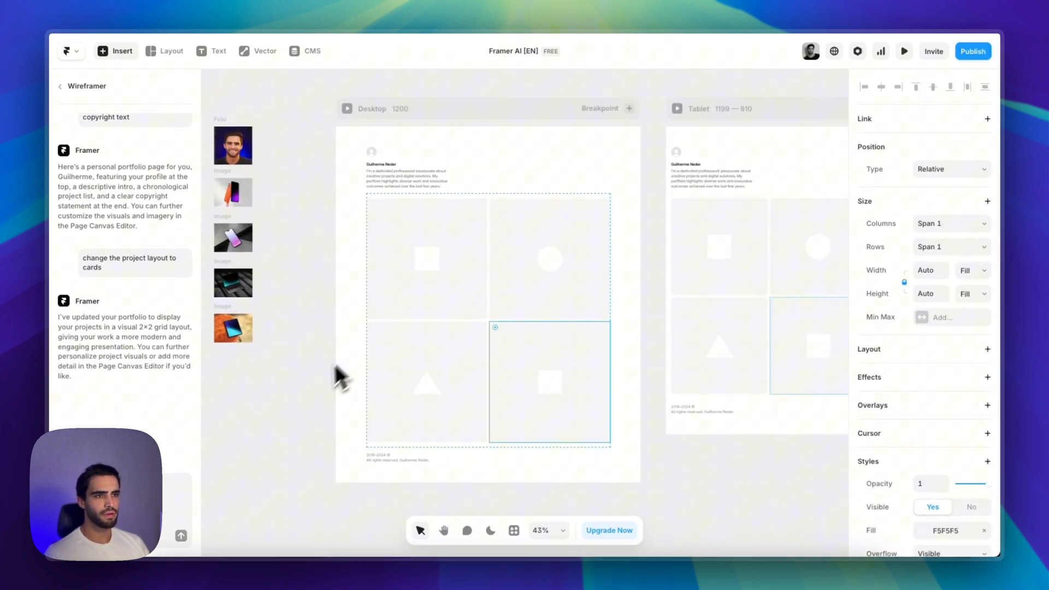
type("bring")
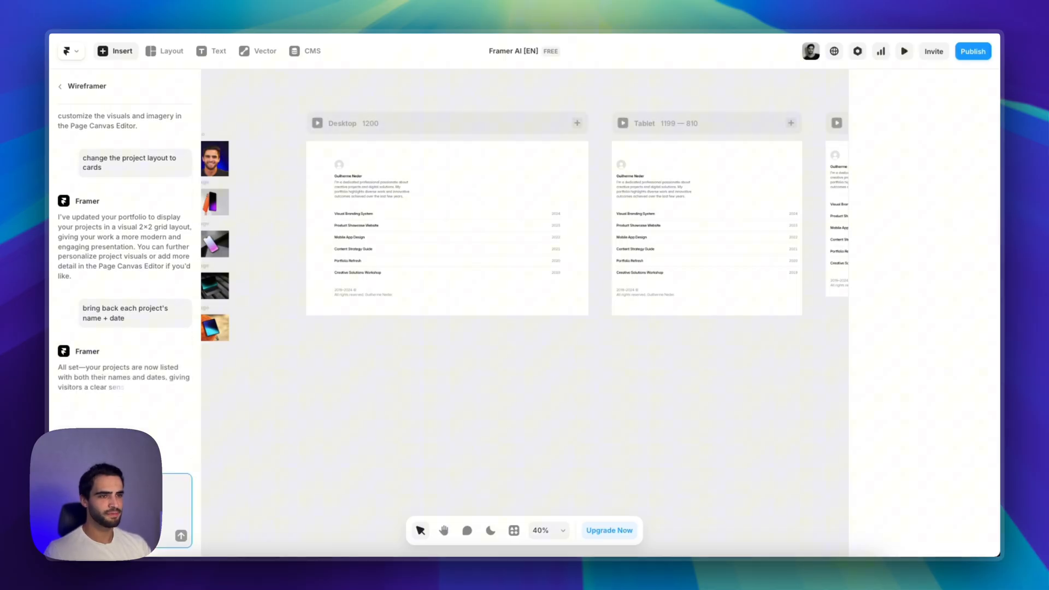
Step: Send 'no, i want a card/grid structure + the name of each project' to the Wireframer chat
type("no, i want a card/grid structure +")
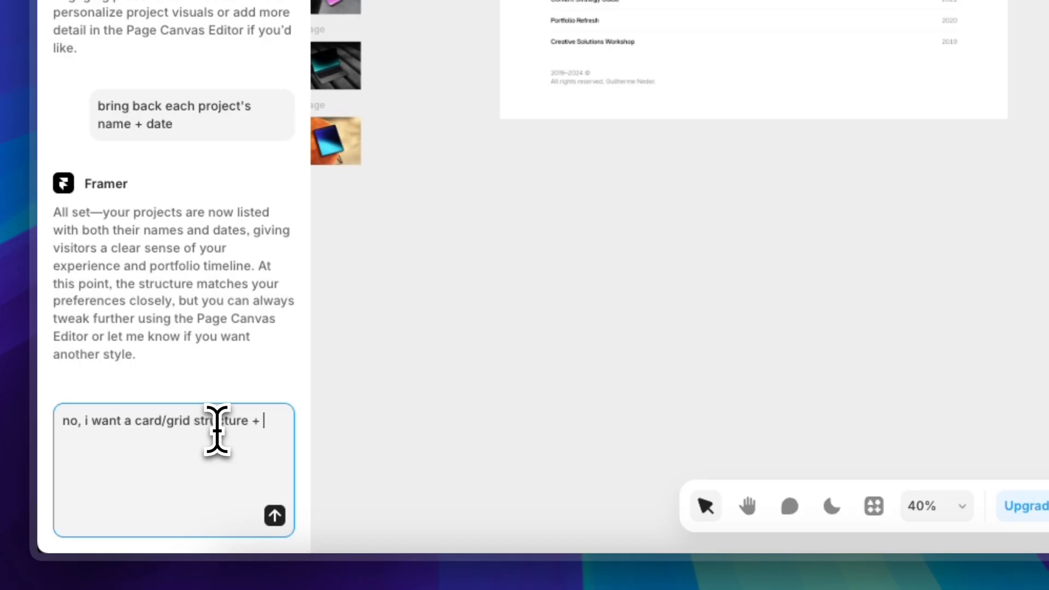
type("the name of each project")
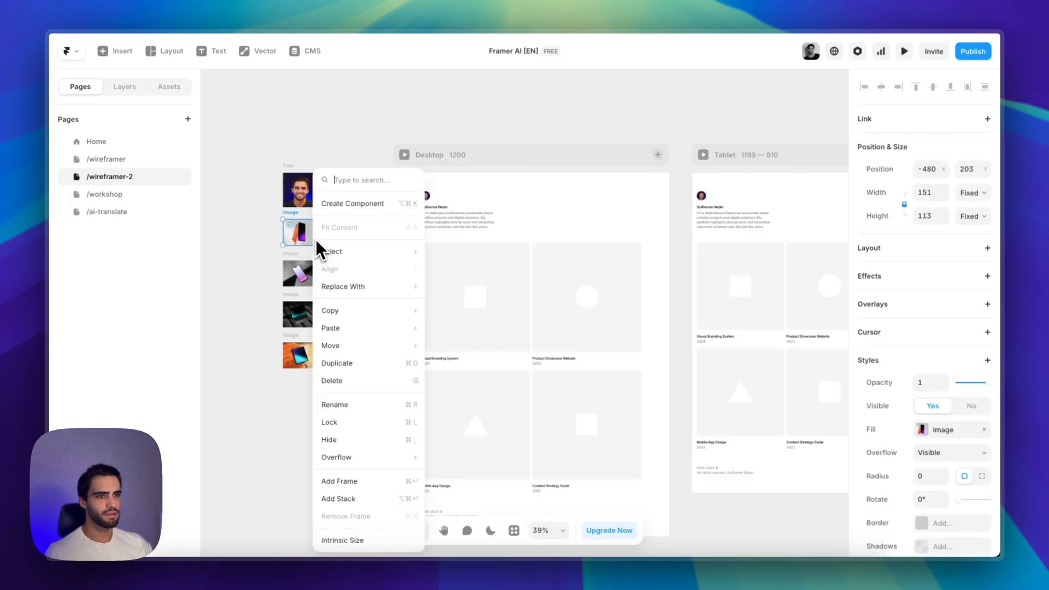
mouse_move(329, 309)
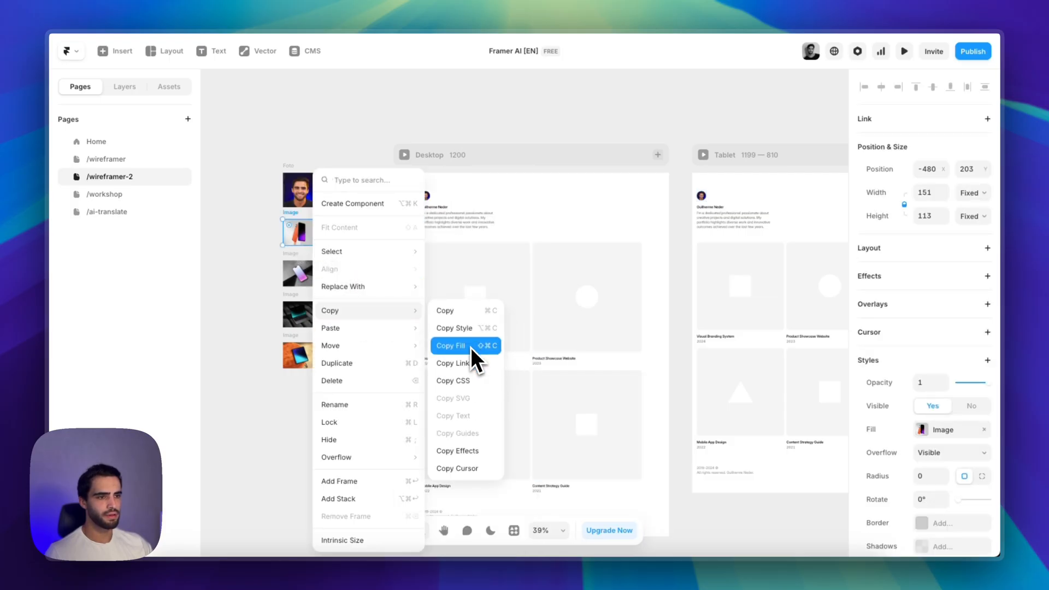
Step: Copy the orange phone image fill into the project cards and start previewing the page
left_click(450, 346)
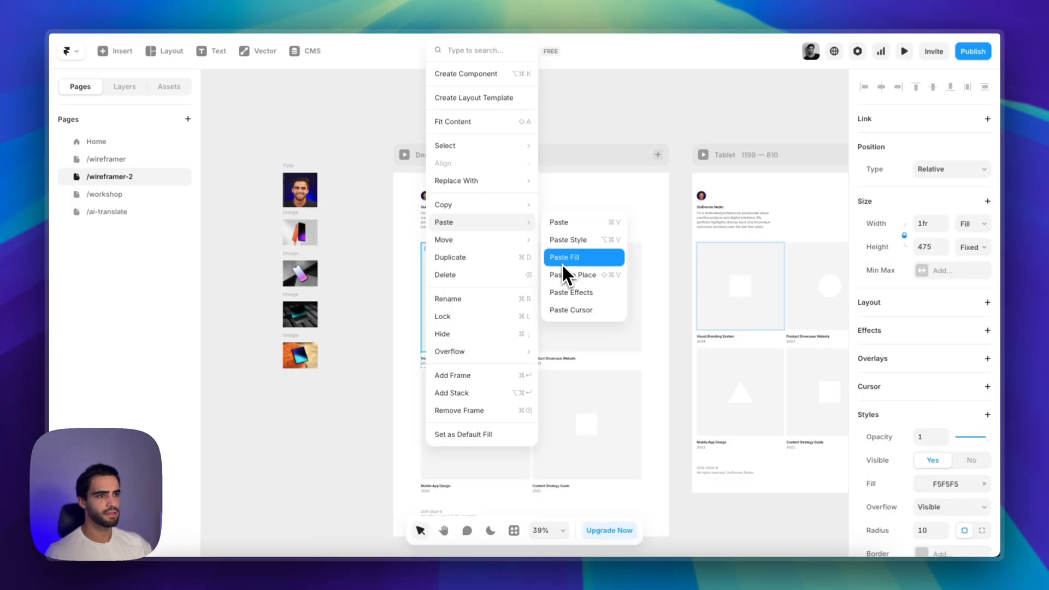
left_click(564, 257)
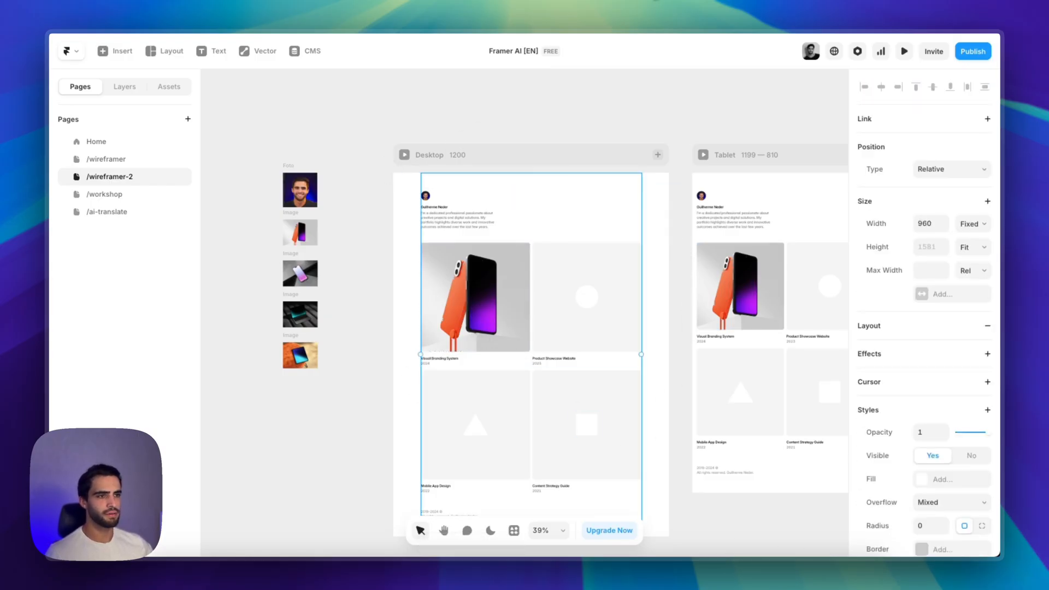
right_click(475, 268)
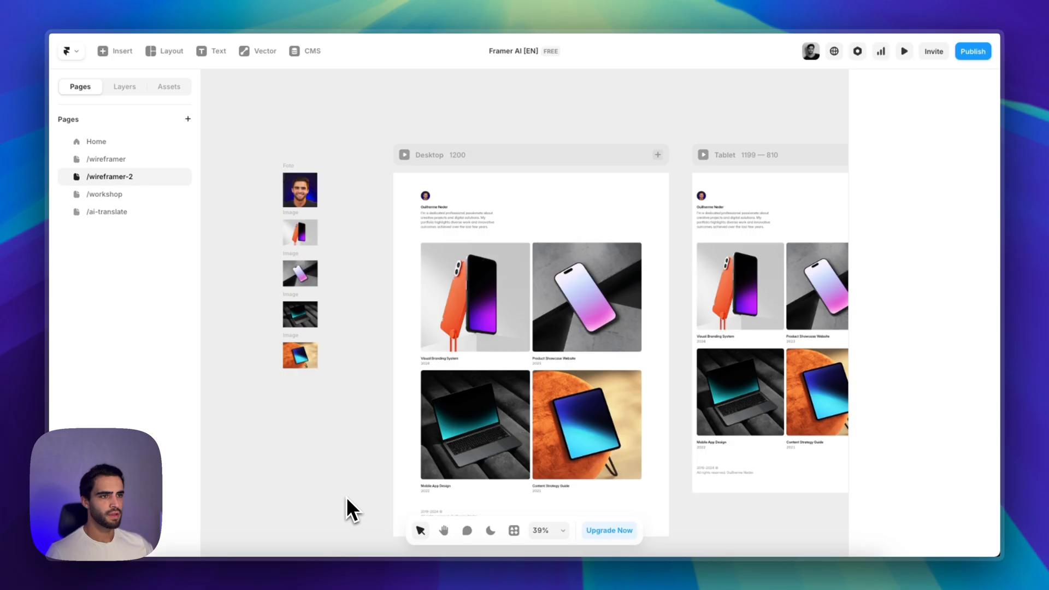
left_click(904, 51)
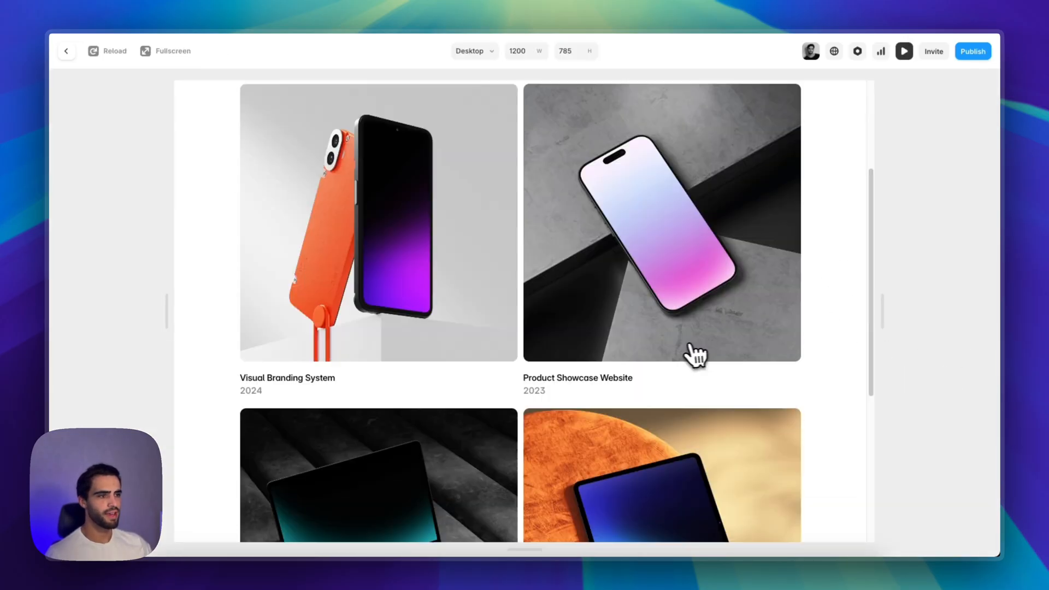
Step: Scroll down through the image card grid in preview
scroll("down", 3)
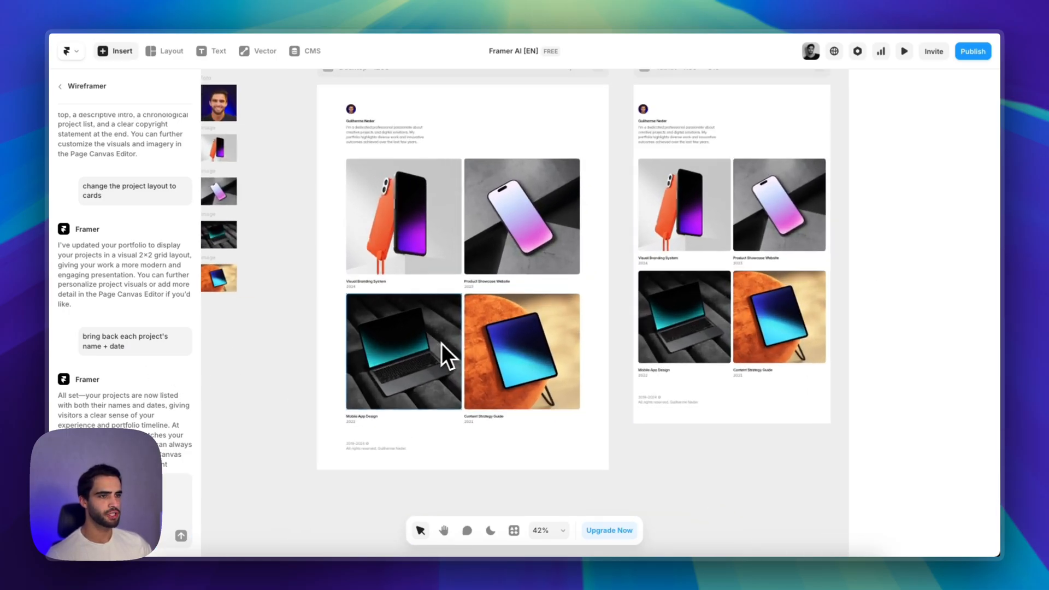
Step: Return from preview, select the Desktop layout and go back to the Pages list
left_click(972, 52)
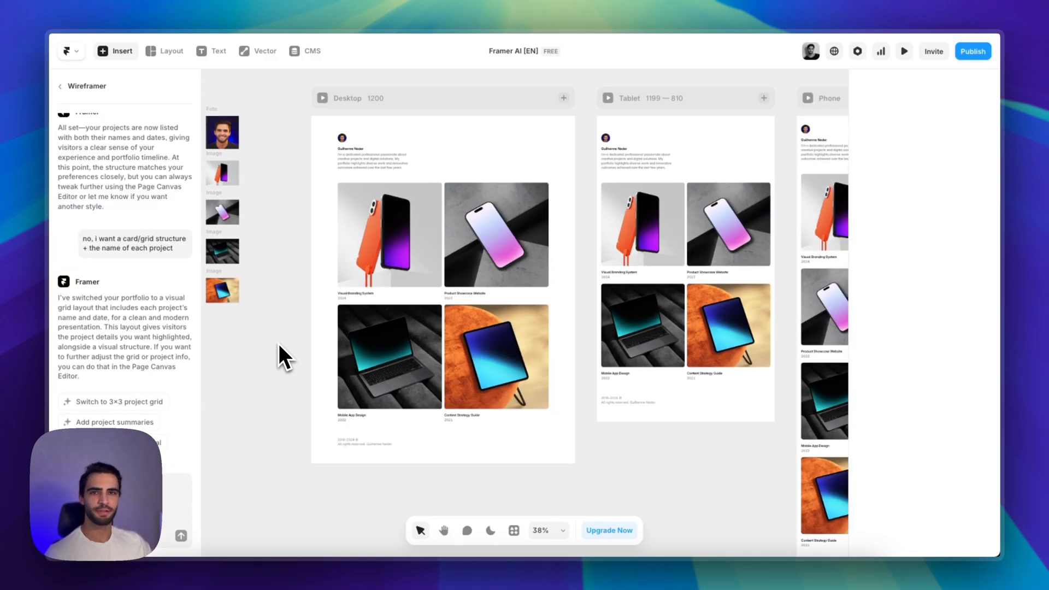
mouse_move(280, 365)
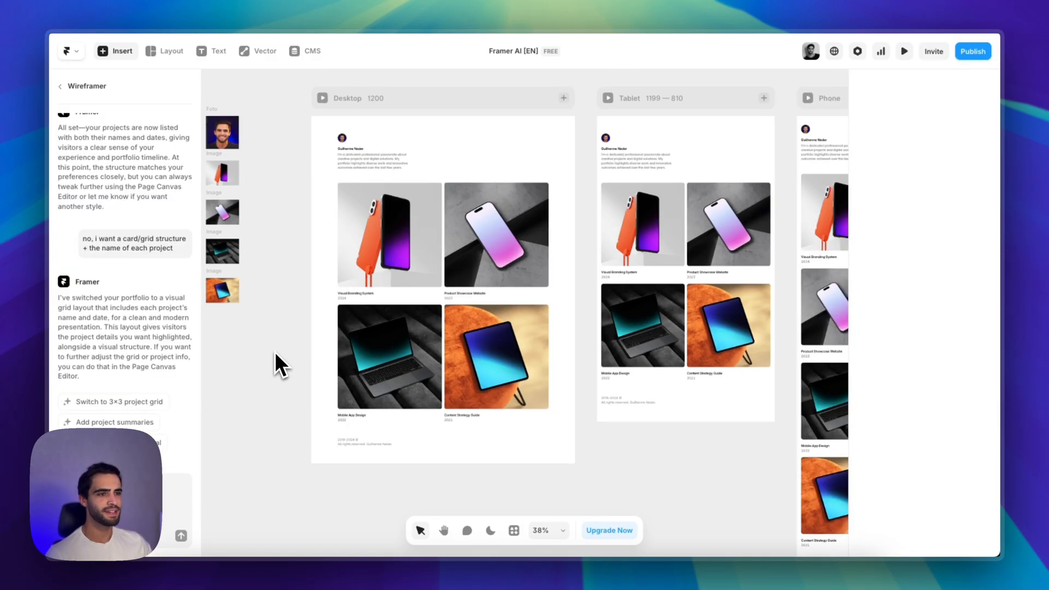
left_click(389, 237)
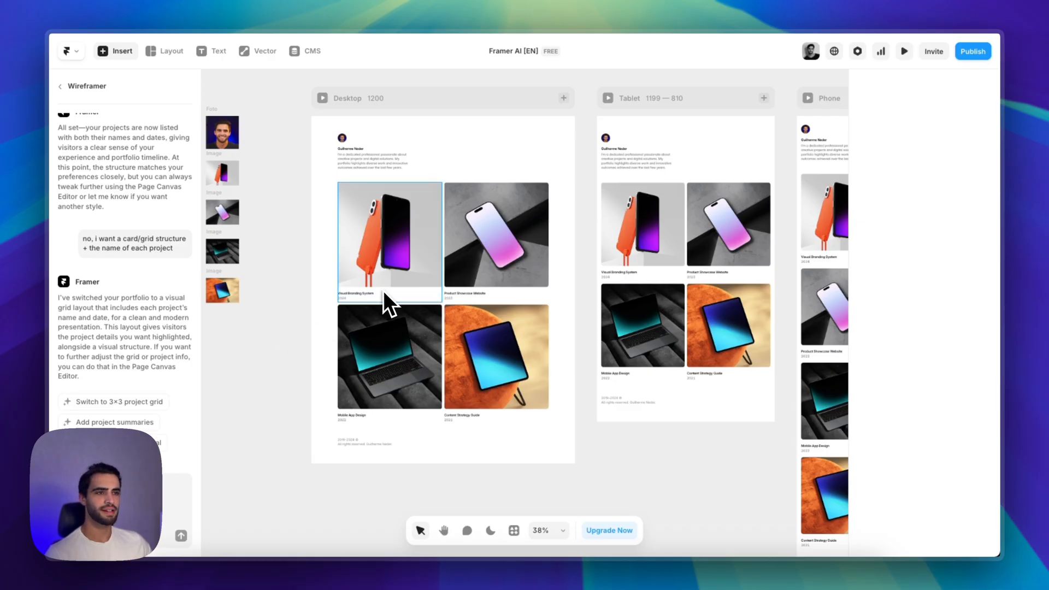
left_click(321, 98)
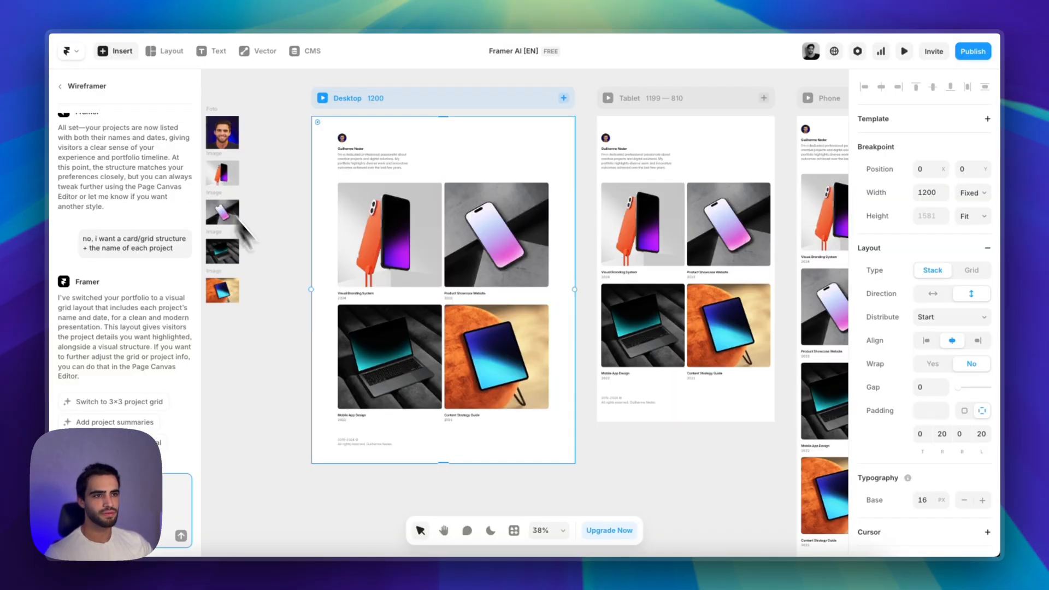
left_click(80, 86)
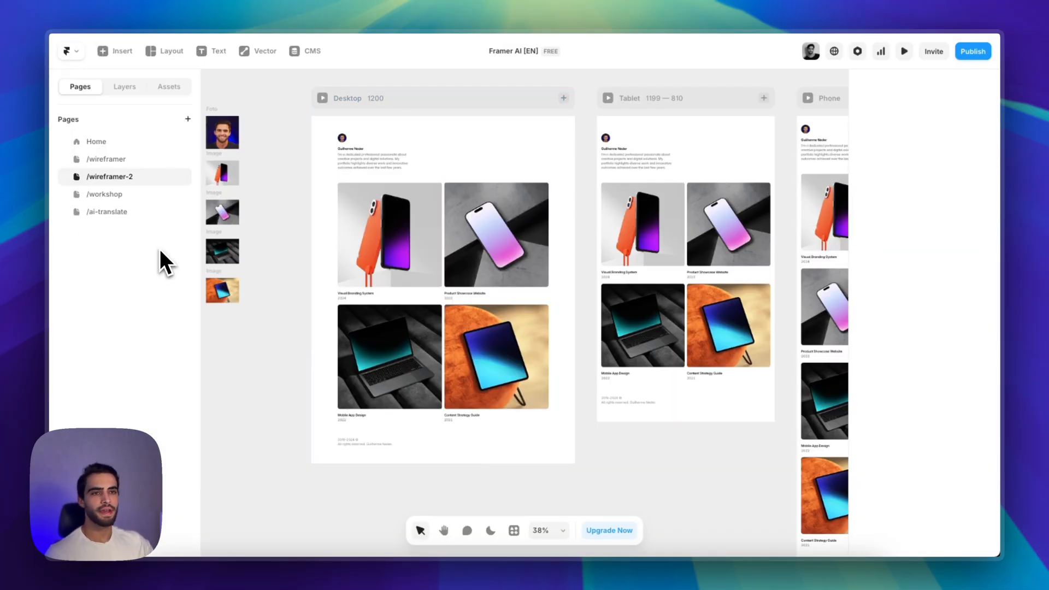
Step: Add a new blank /page, then bring up the quick-actions plugin menu
left_click(188, 119)
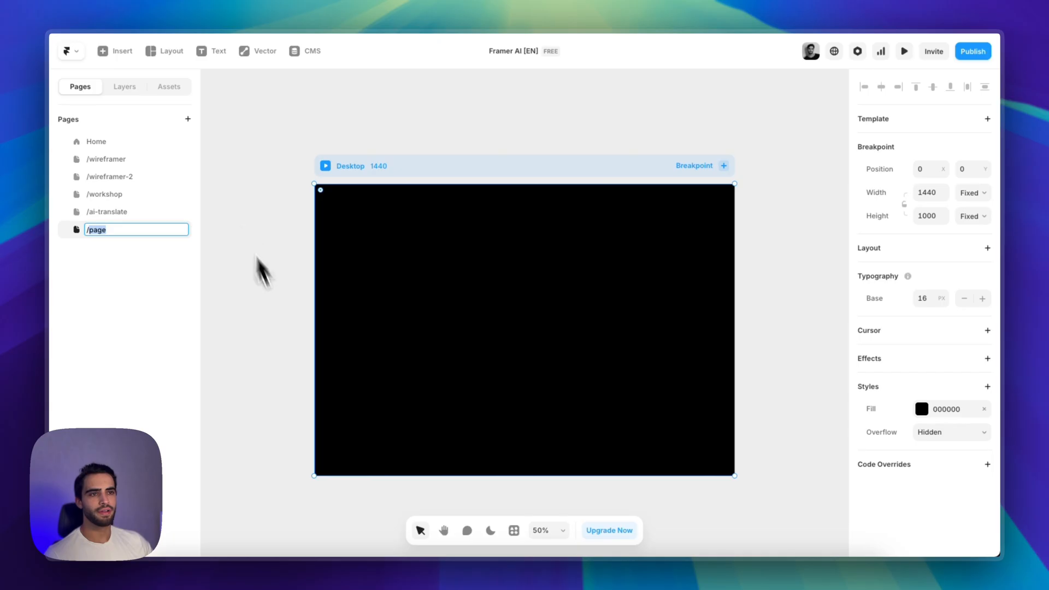
left_click(922, 408)
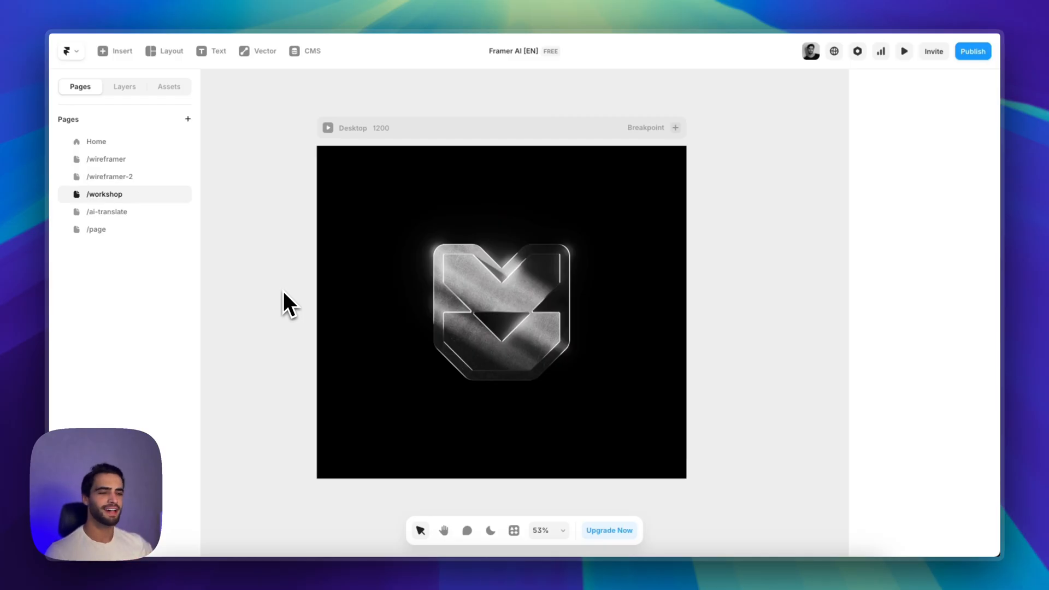
left_click(513, 529)
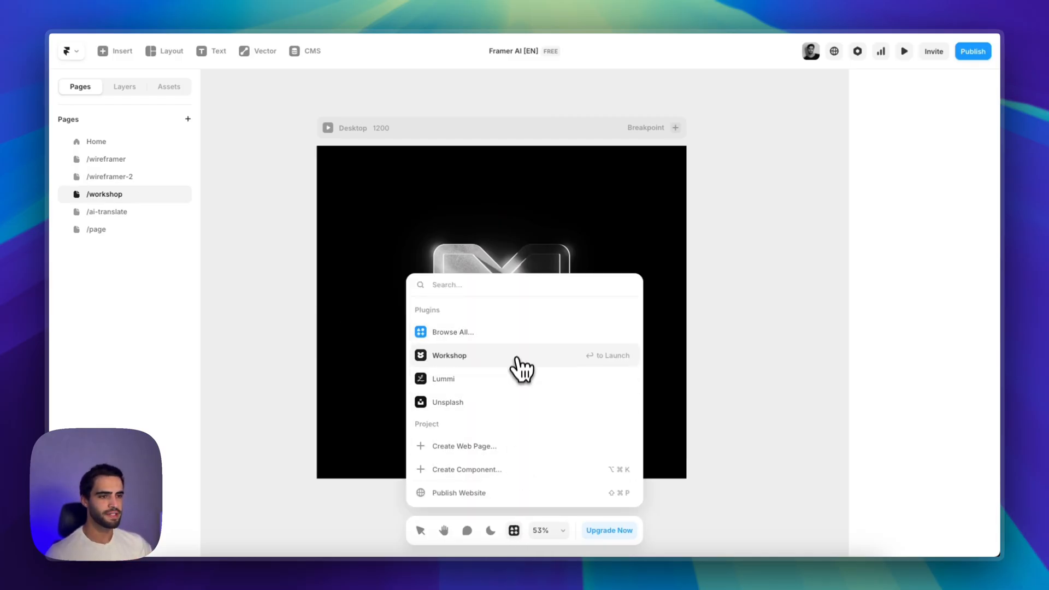
Step: Launch Workshop and submit a request for a white scribble line that follows the cursor
left_click(449, 355)
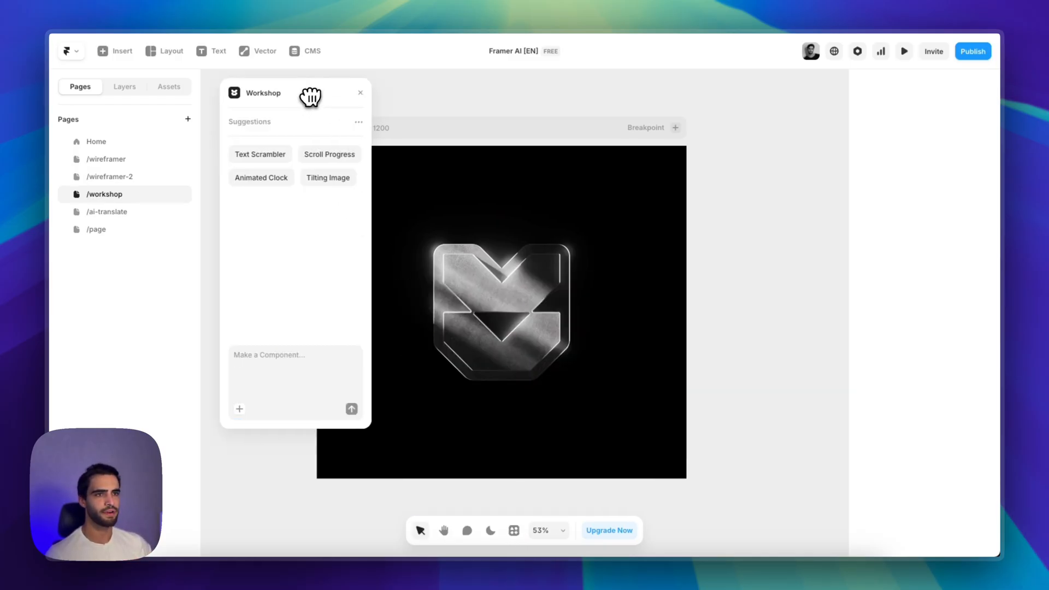
left_click(261, 177)
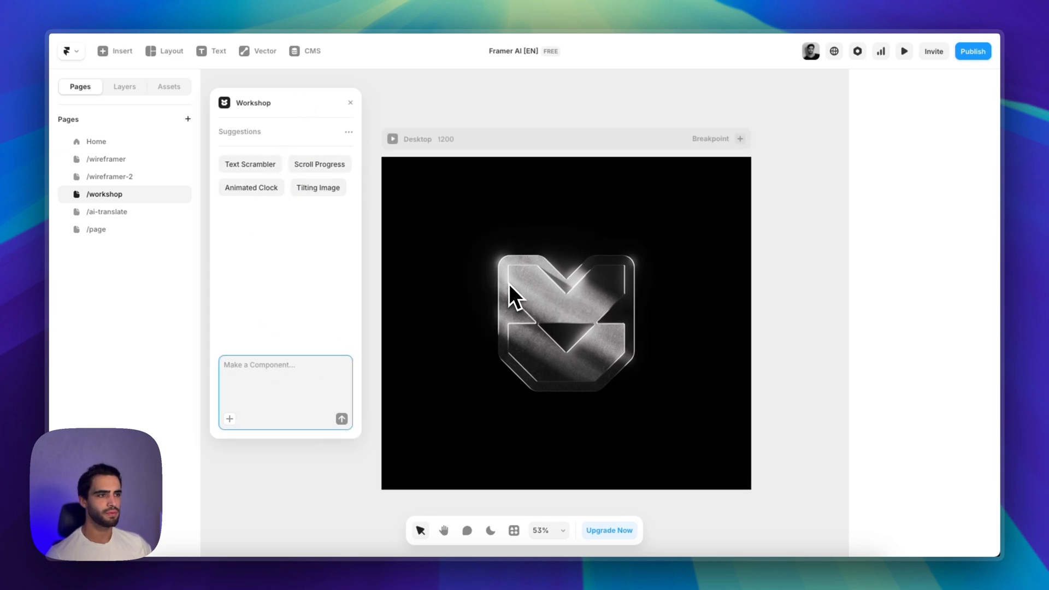
mouse_move(347, 358)
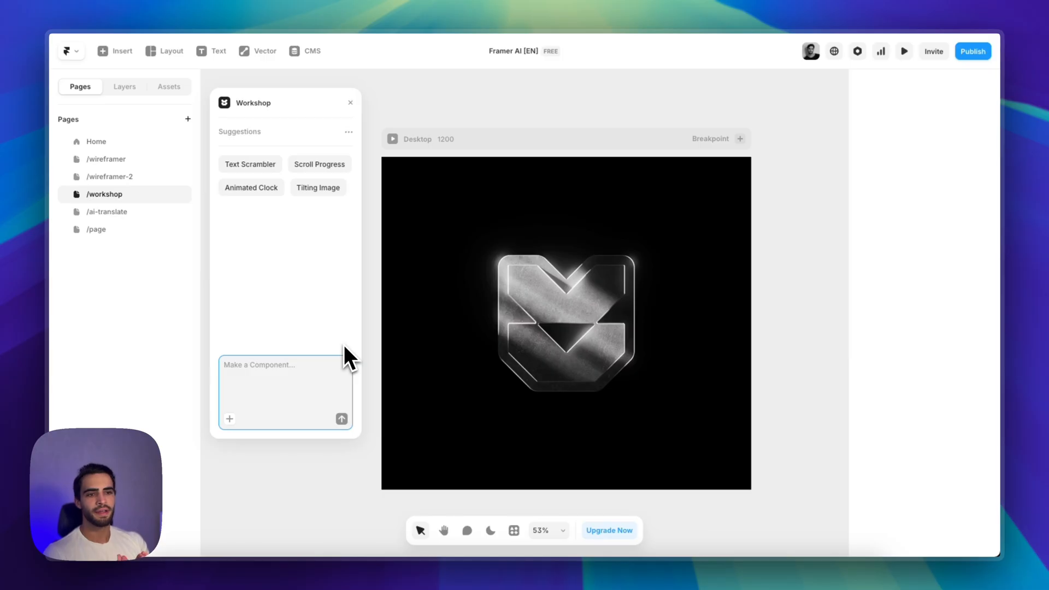
mouse_move(301, 387)
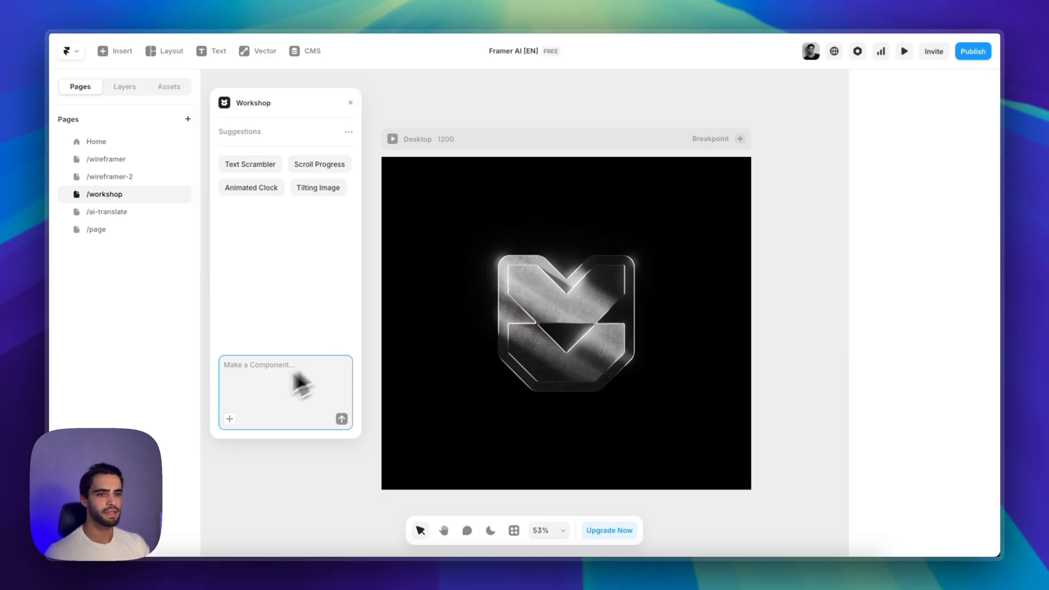
type("cr")
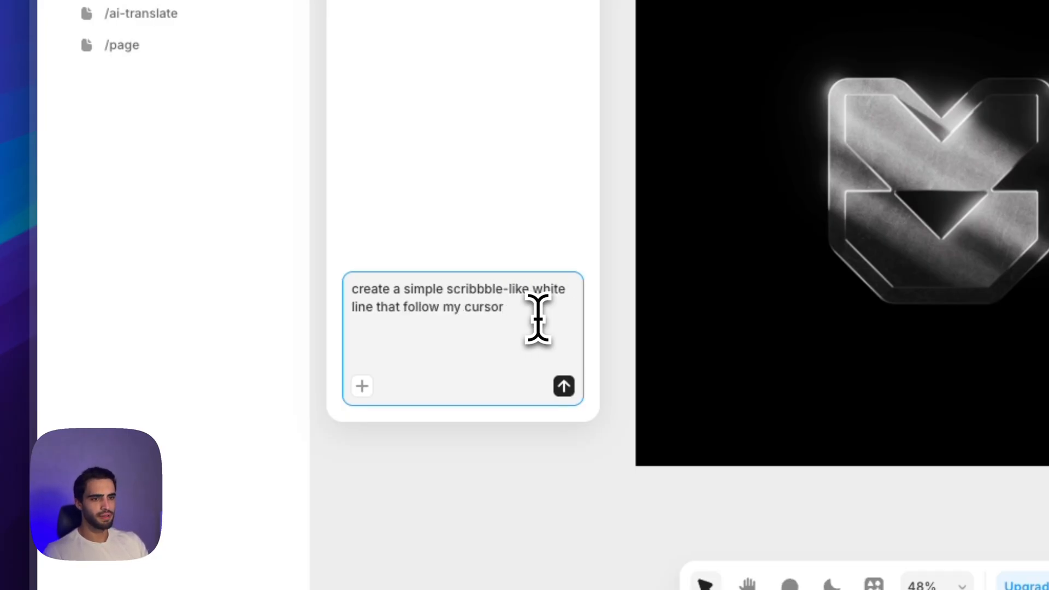
left_click(563, 386)
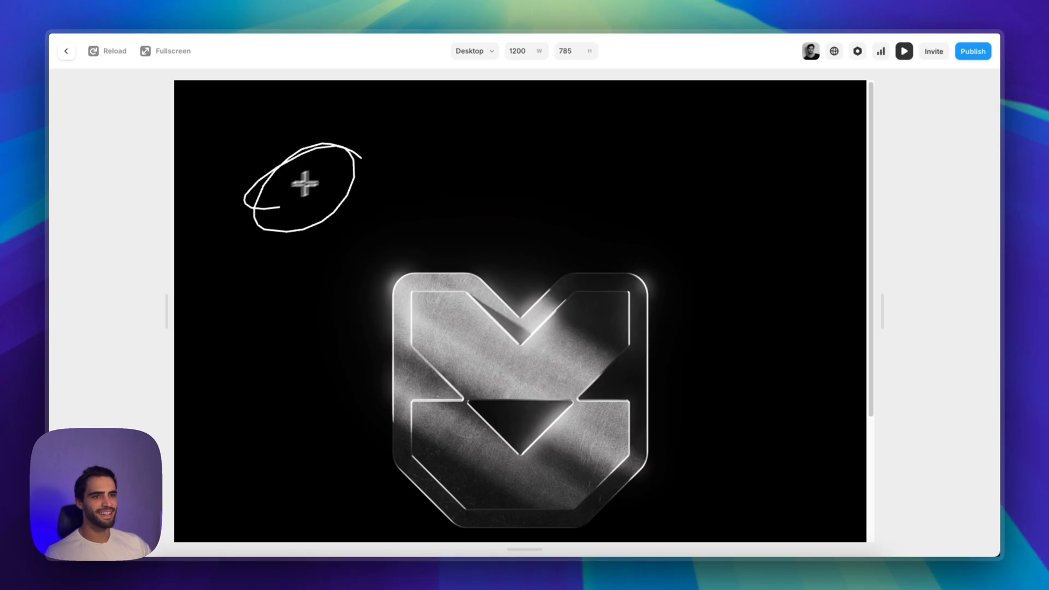
mouse_move(73, 52)
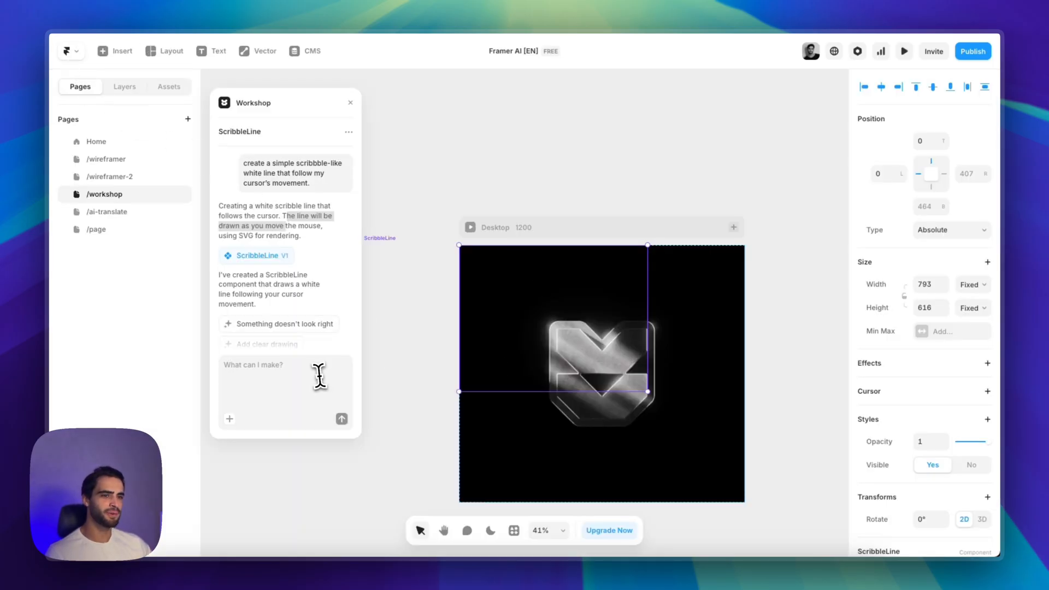
Step: Tell Workshop 'that's not what i want. i want a cursor trail' and preview V2
type("that's no")
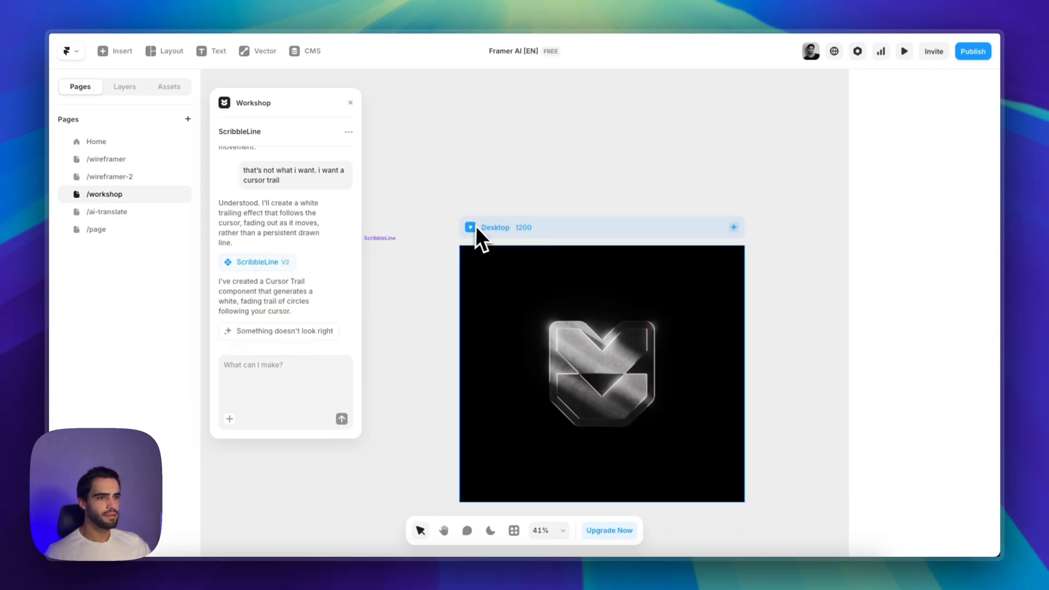
left_click(470, 227)
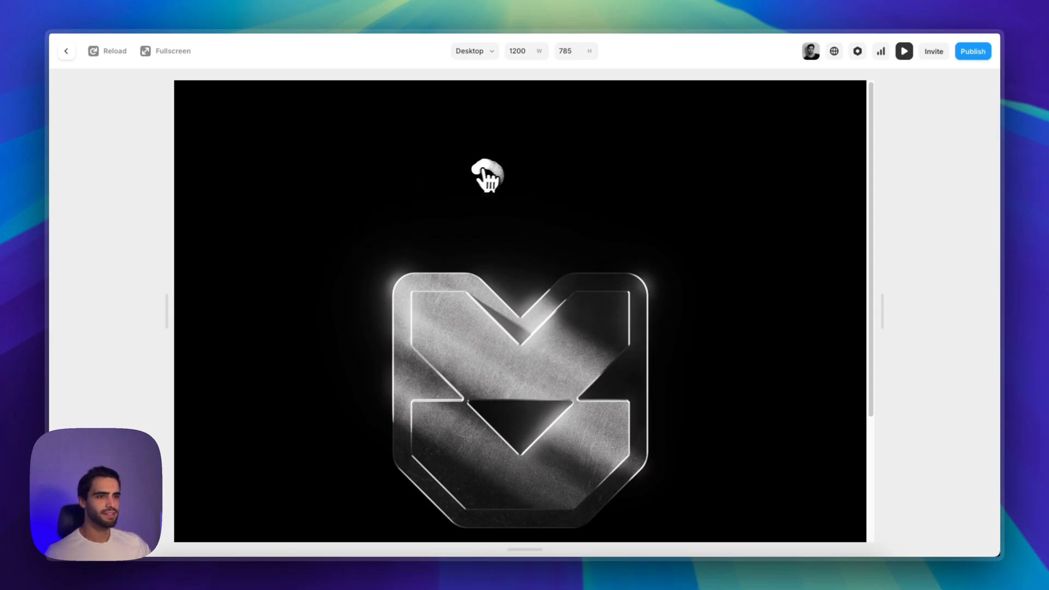
mouse_move(73, 60)
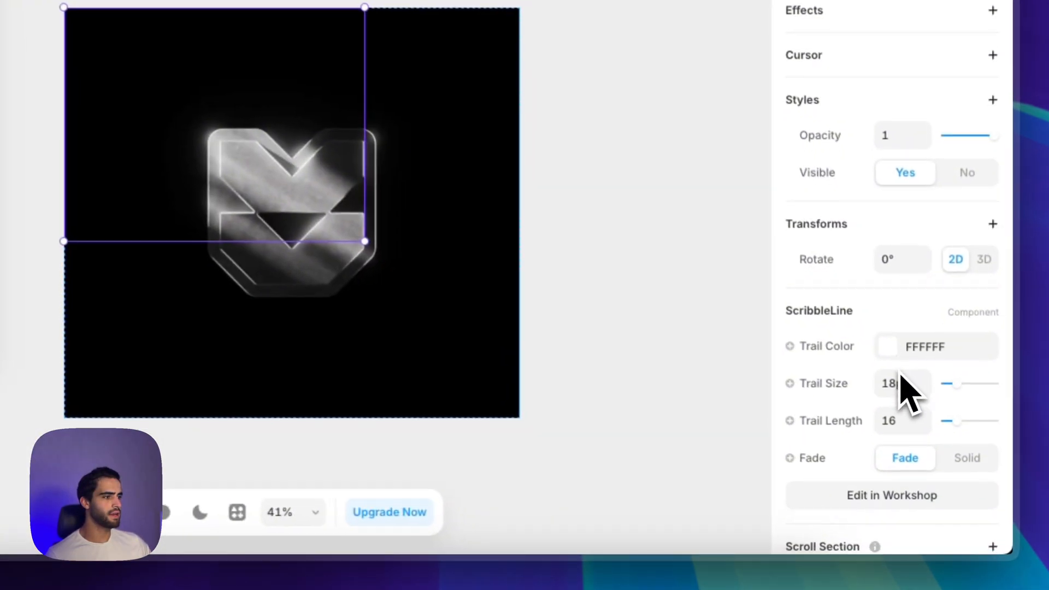
scroll("down", 3)
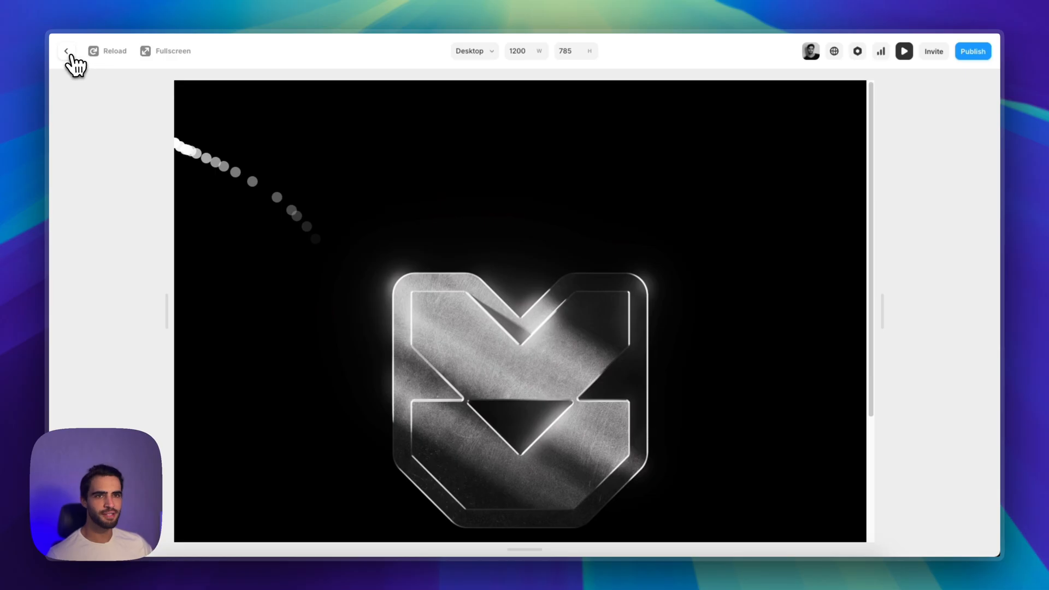
left_click(67, 52)
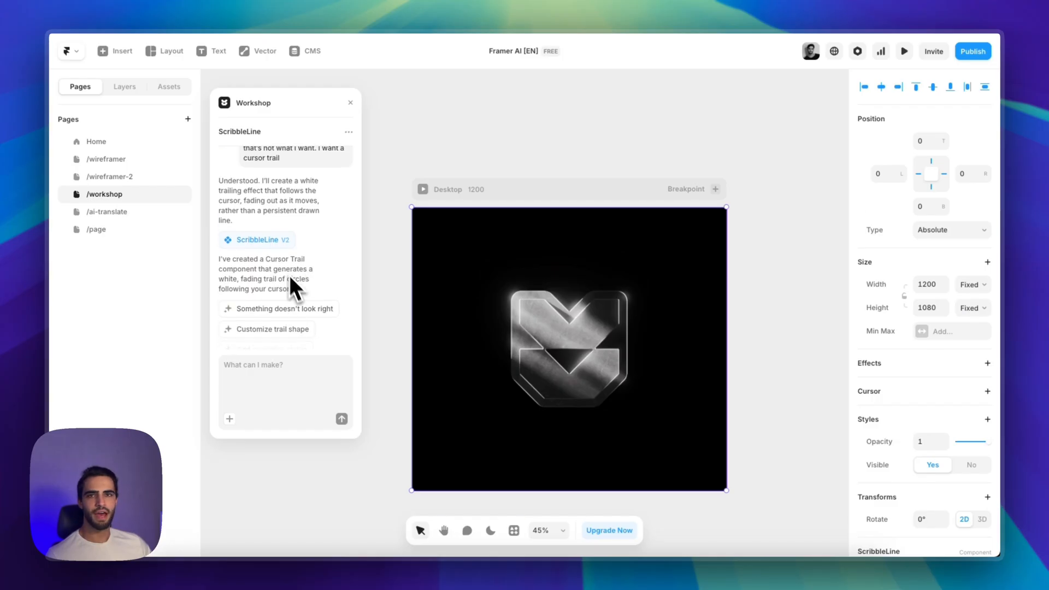
left_click(903, 52)
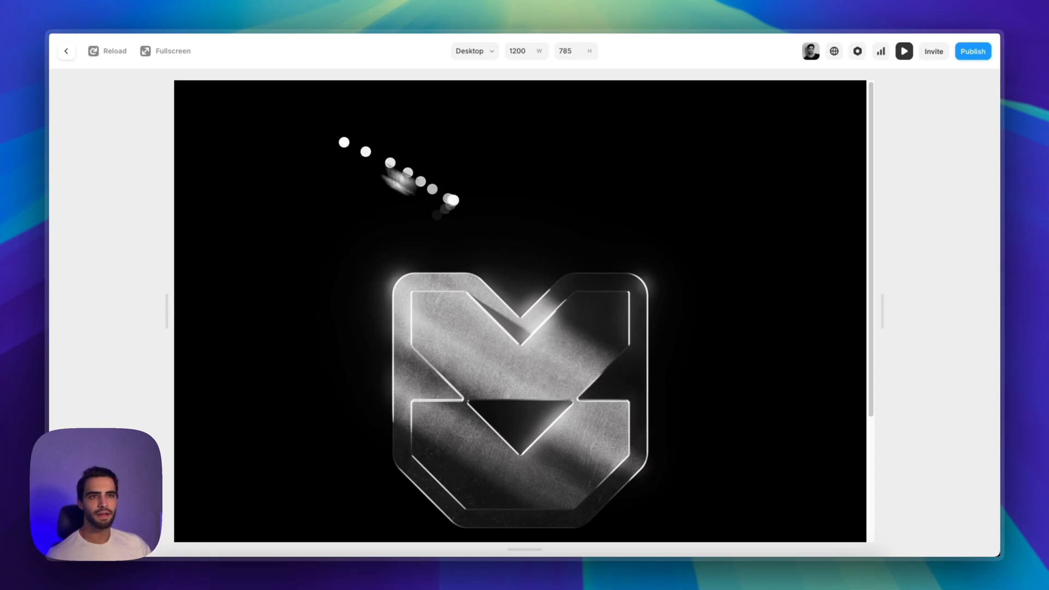
left_click(65, 52)
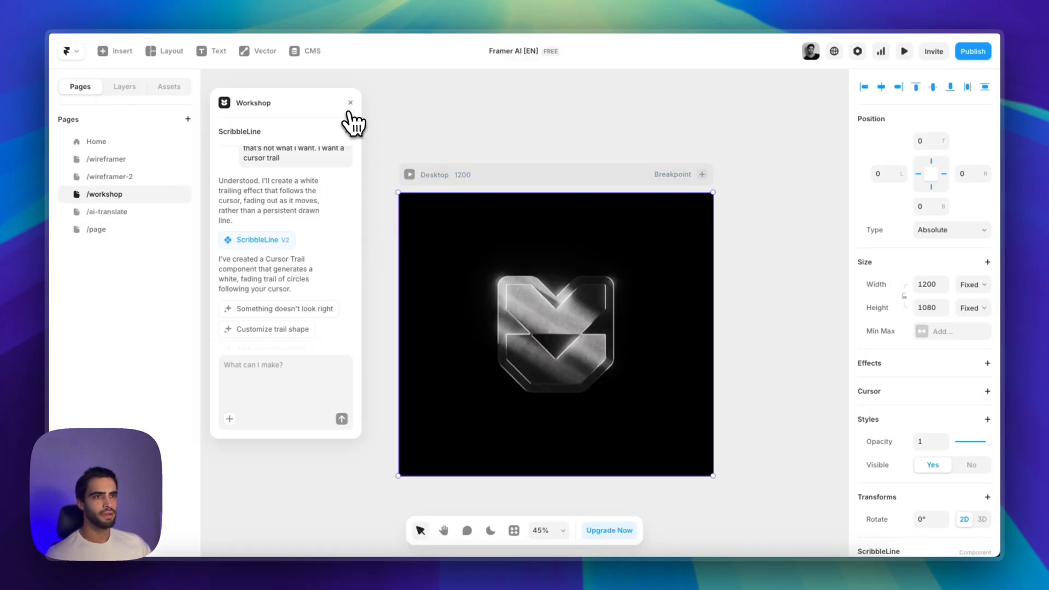
mouse_move(351, 124)
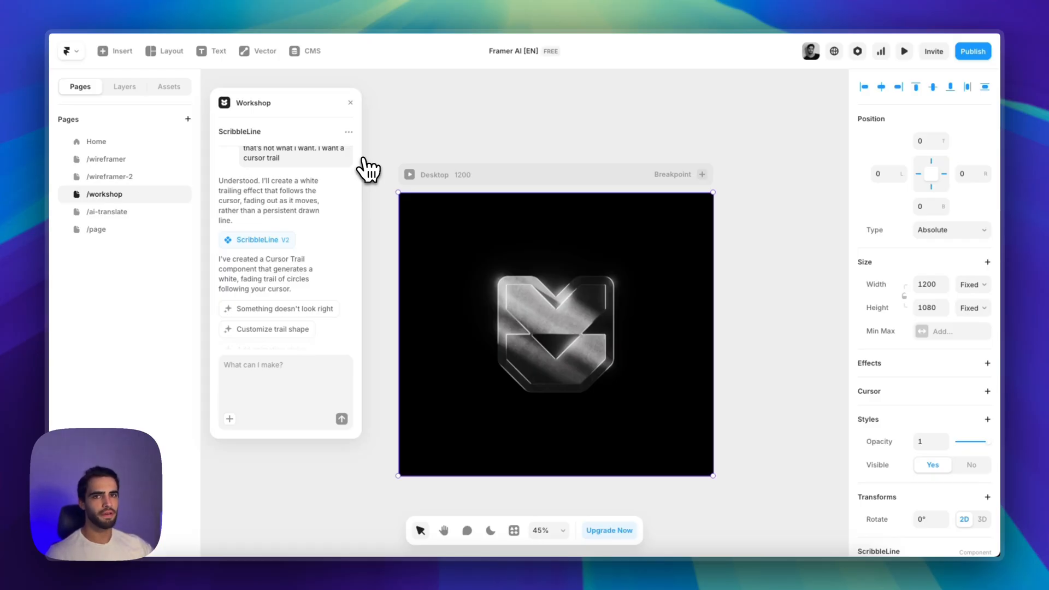
mouse_move(358, 104)
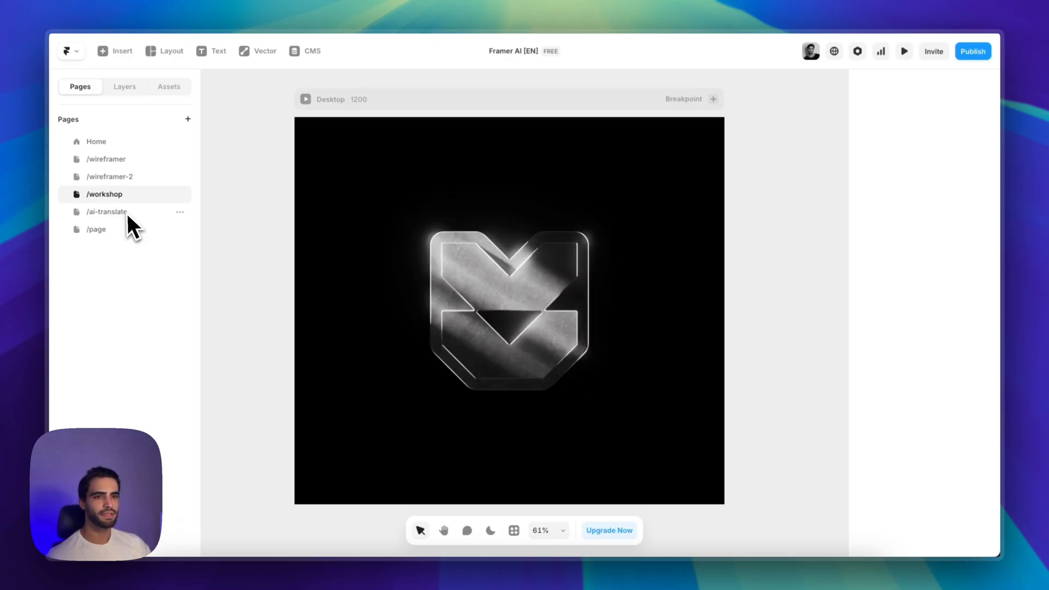
Step: Run AI Translate from /ai-translate with the default language confirmed, then switch to Home
left_click(106, 211)
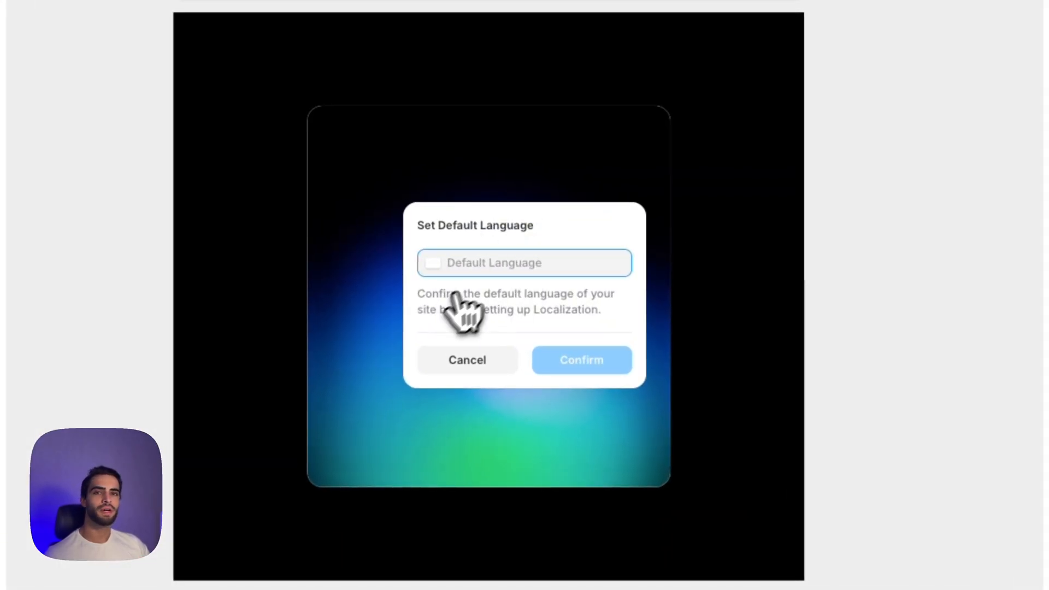
mouse_move(454, 321)
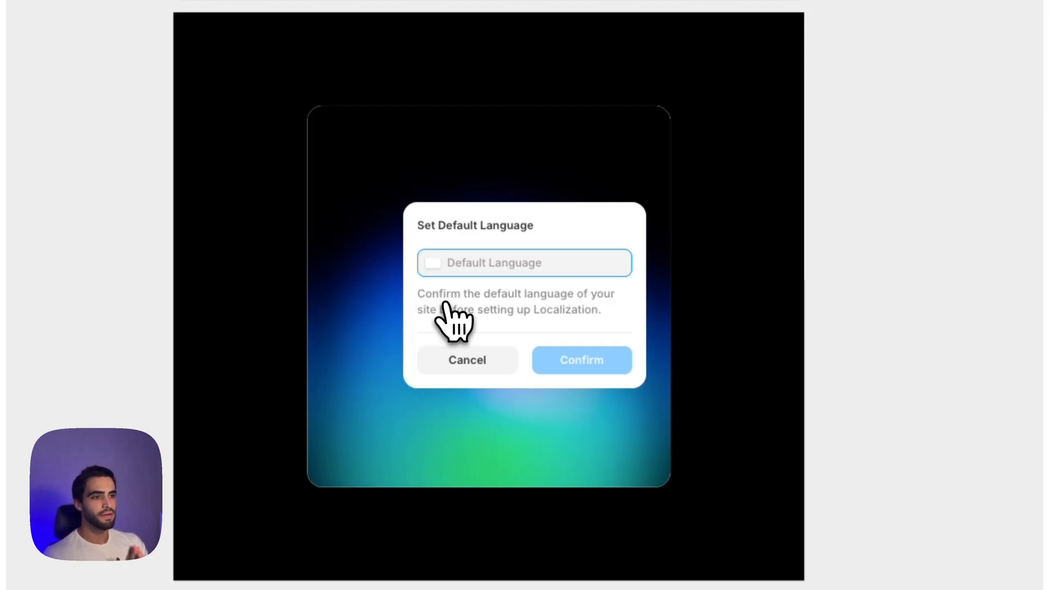
left_click(580, 360)
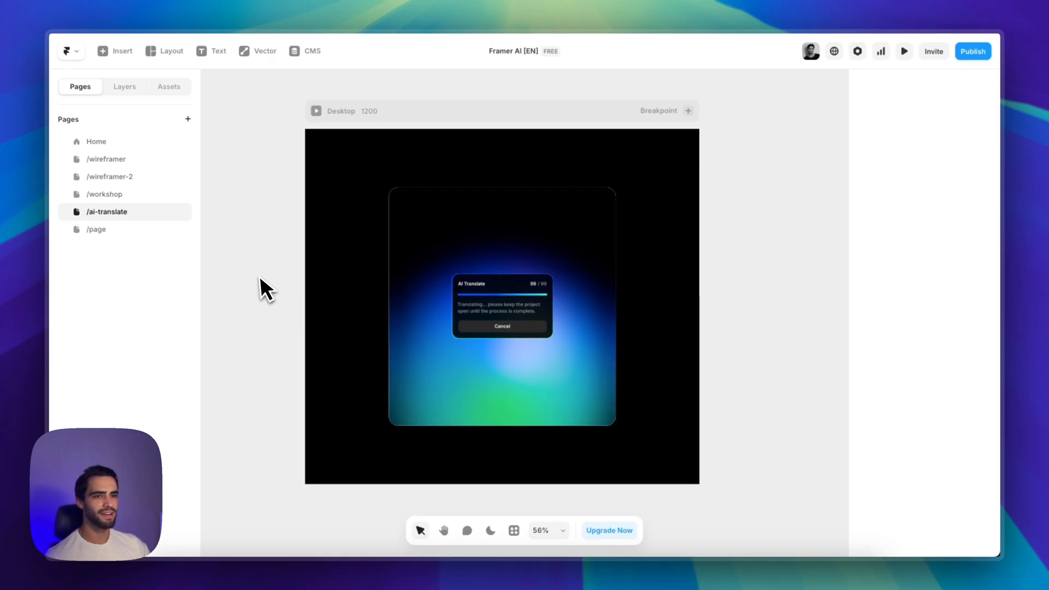
mouse_move(224, 275)
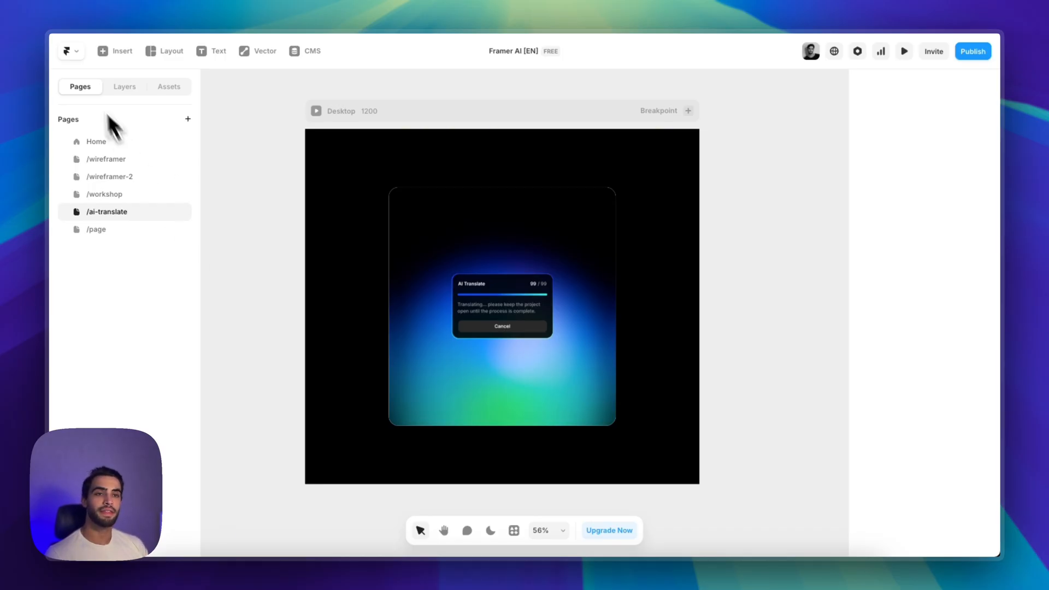
left_click(96, 140)
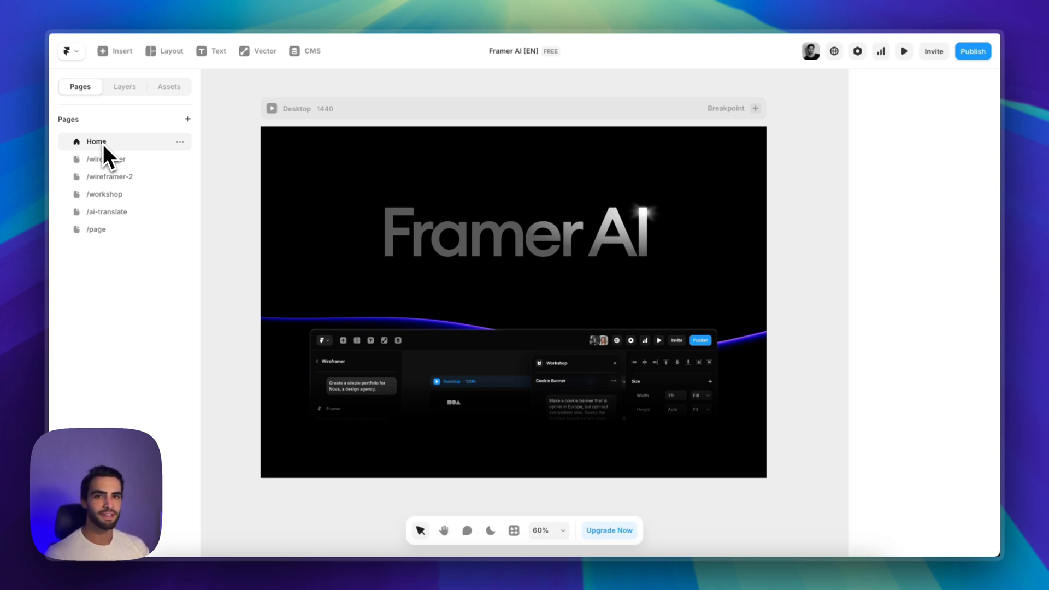
mouse_move(341, 237)
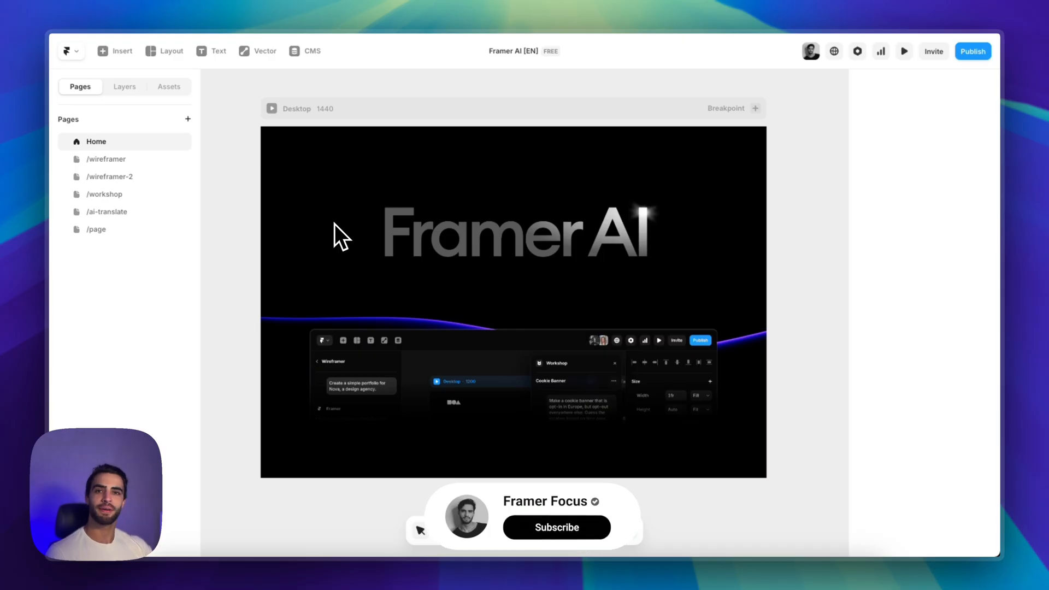
left_click(556, 527)
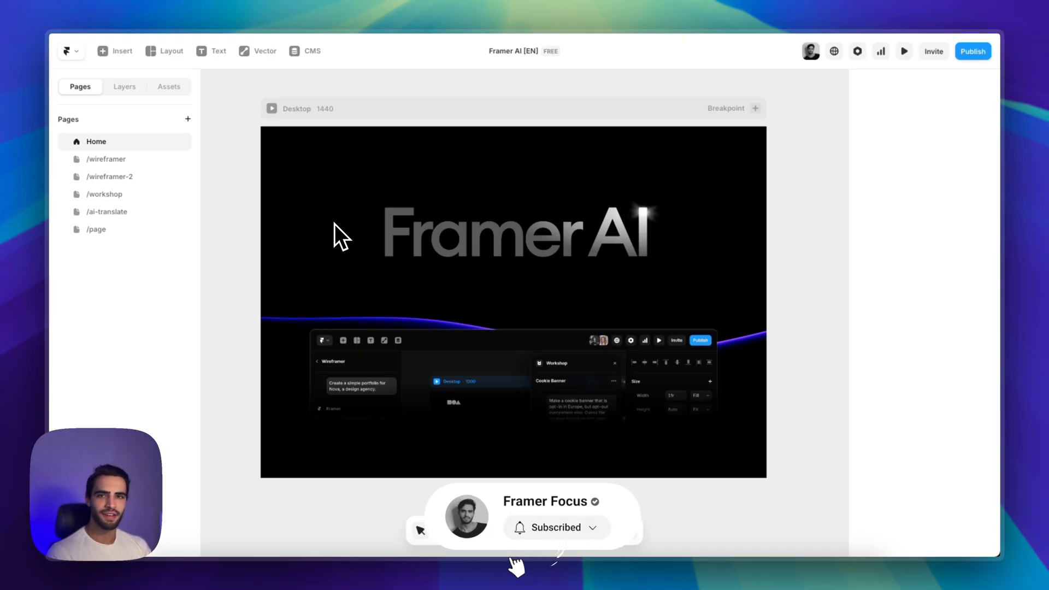